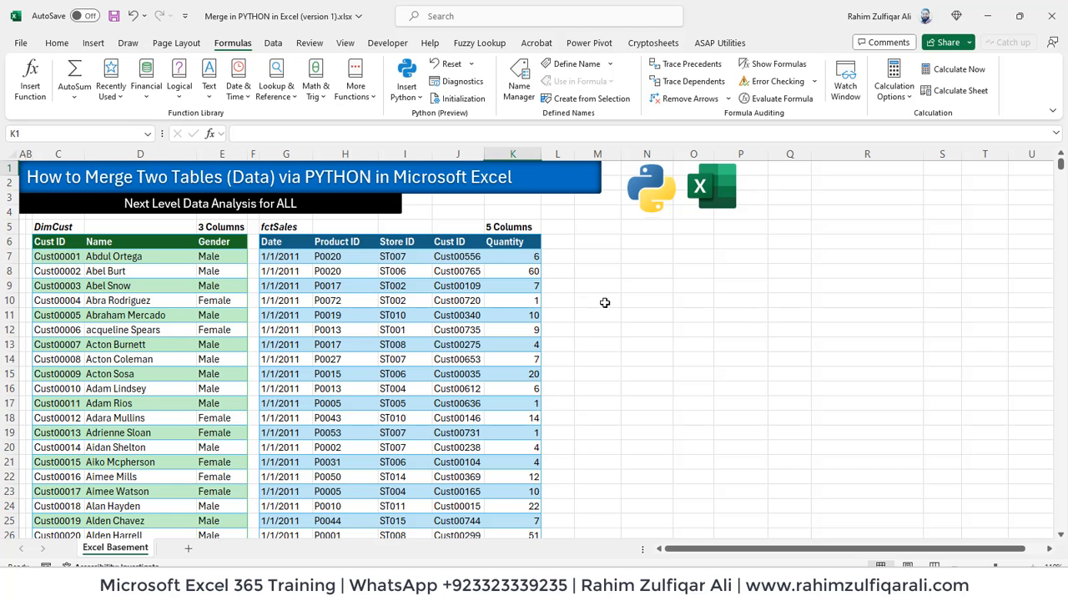
- Review the DimCust and fctSales tables, then look at Get Data > Combine Queries > Merge without merging
{"action": "left_click", "coordinate": [598, 255]}
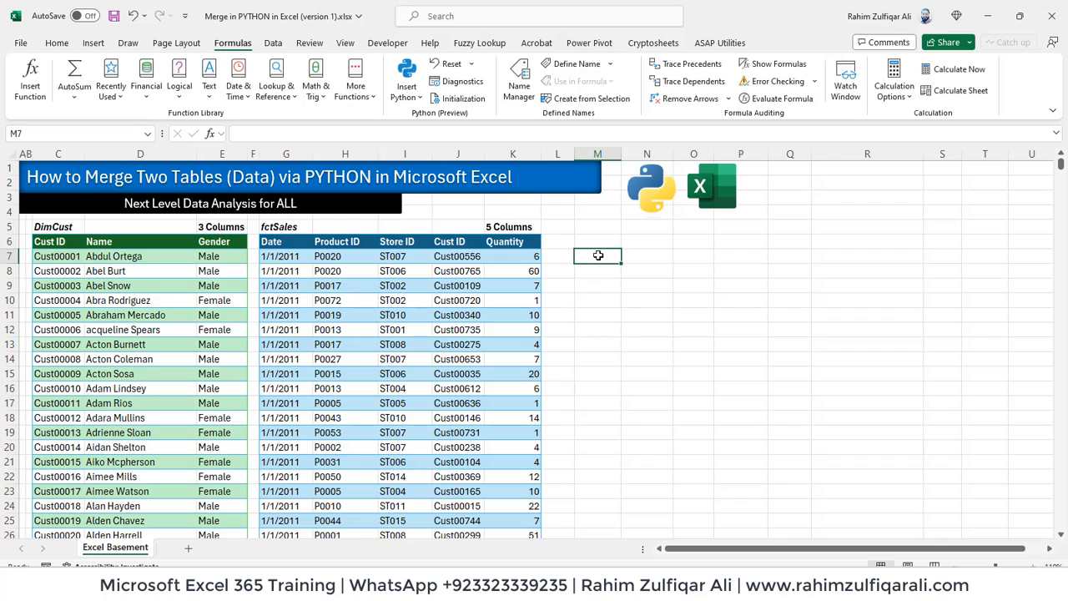
{"action": "left_click", "coordinate": [597, 240]}
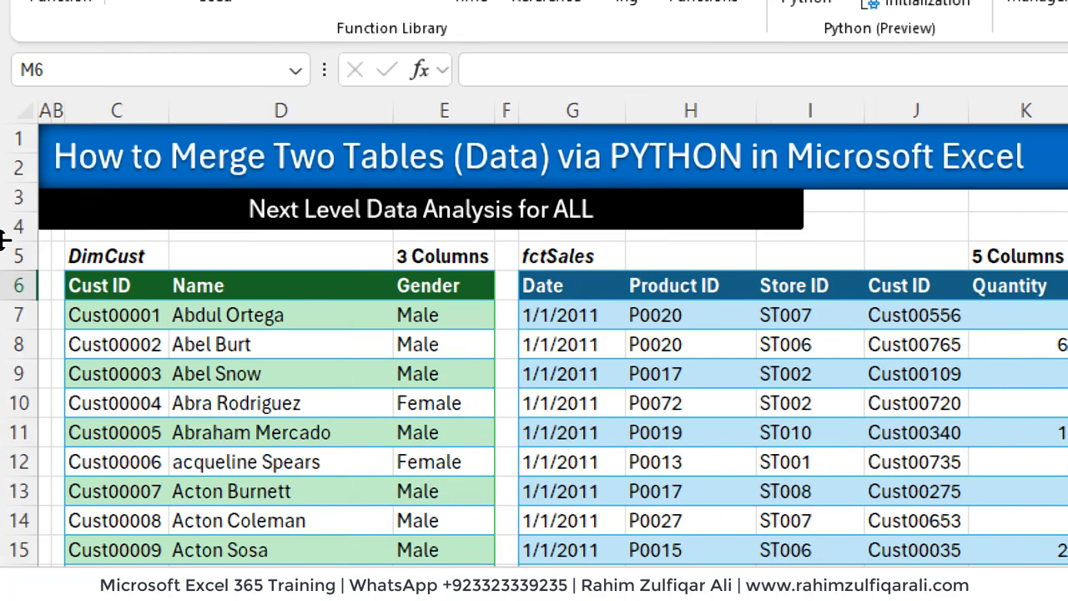
{"action": "left_click", "coordinate": [113, 313]}
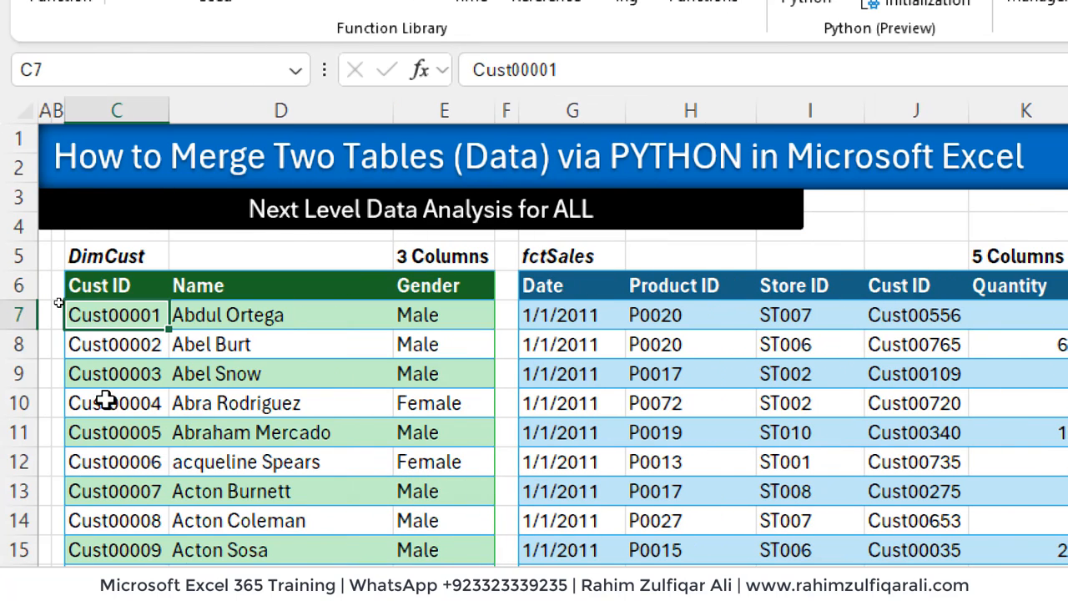
{"action": "mouse_move", "coordinate": [213, 417]}
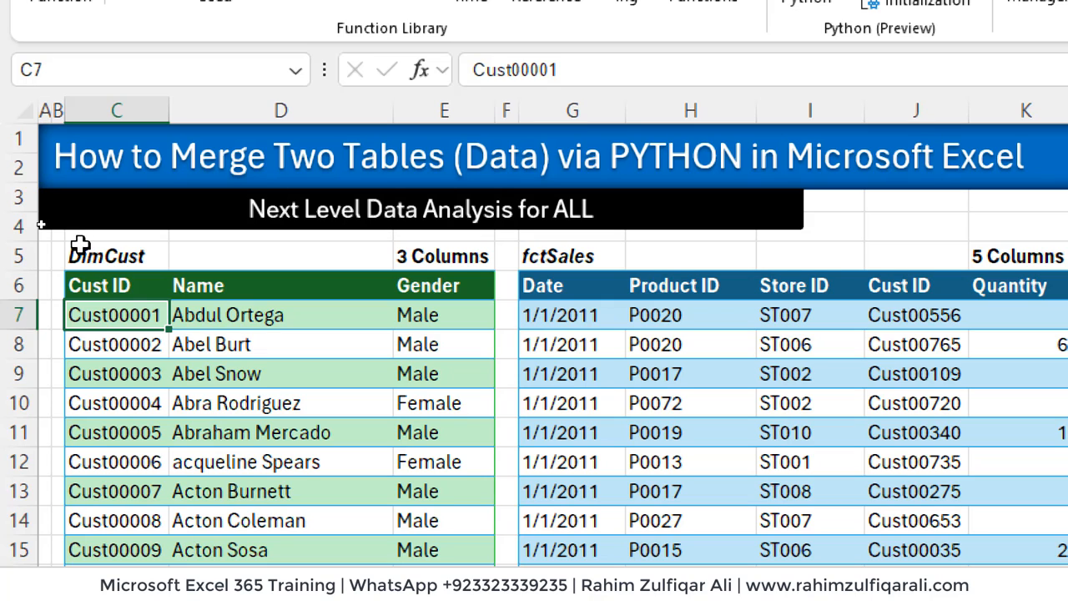
{"action": "mouse_move", "coordinate": [425, 304]}
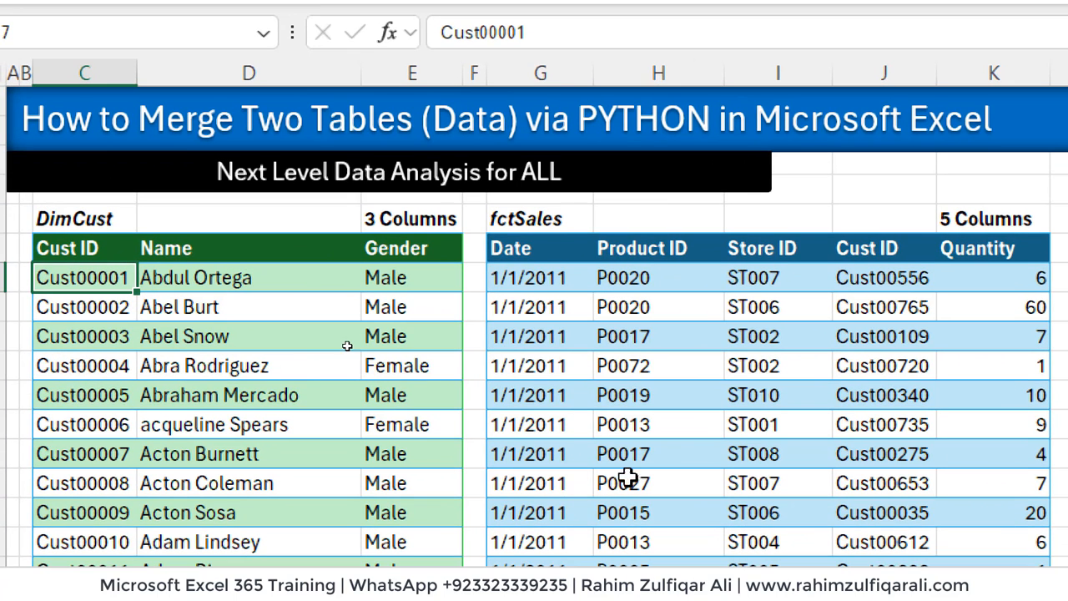
{"action": "mouse_move", "coordinate": [542, 292]}
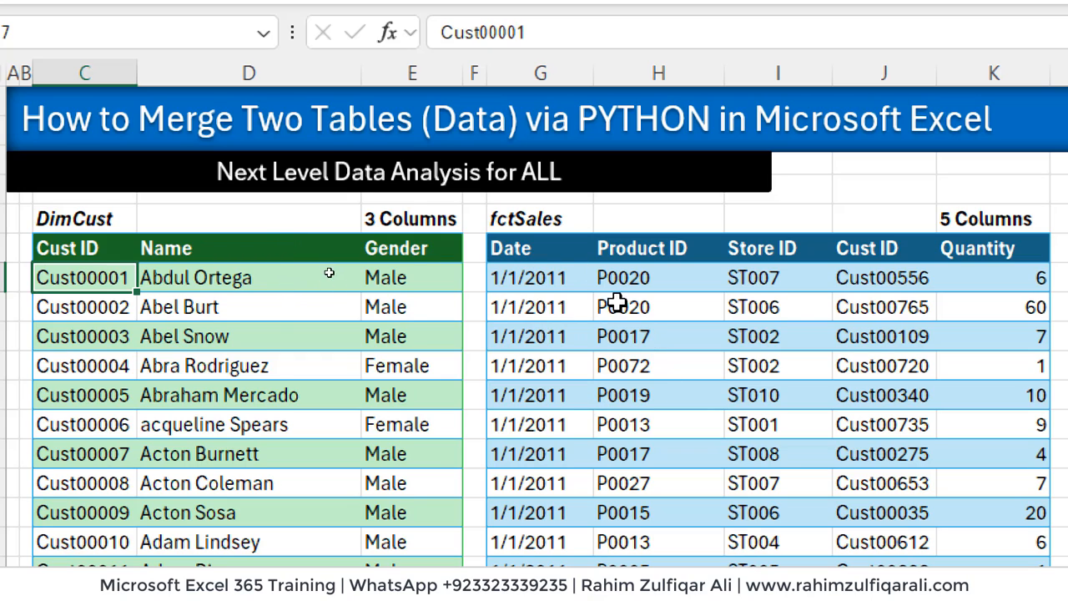
{"action": "mouse_move", "coordinate": [931, 349]}
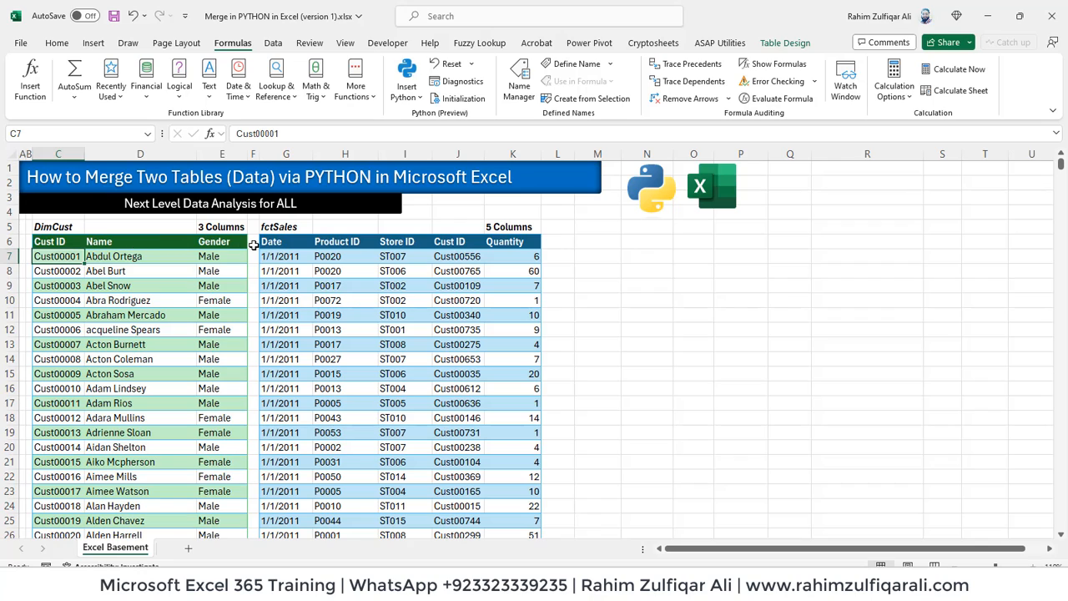
{"action": "mouse_move", "coordinate": [440, 261]}
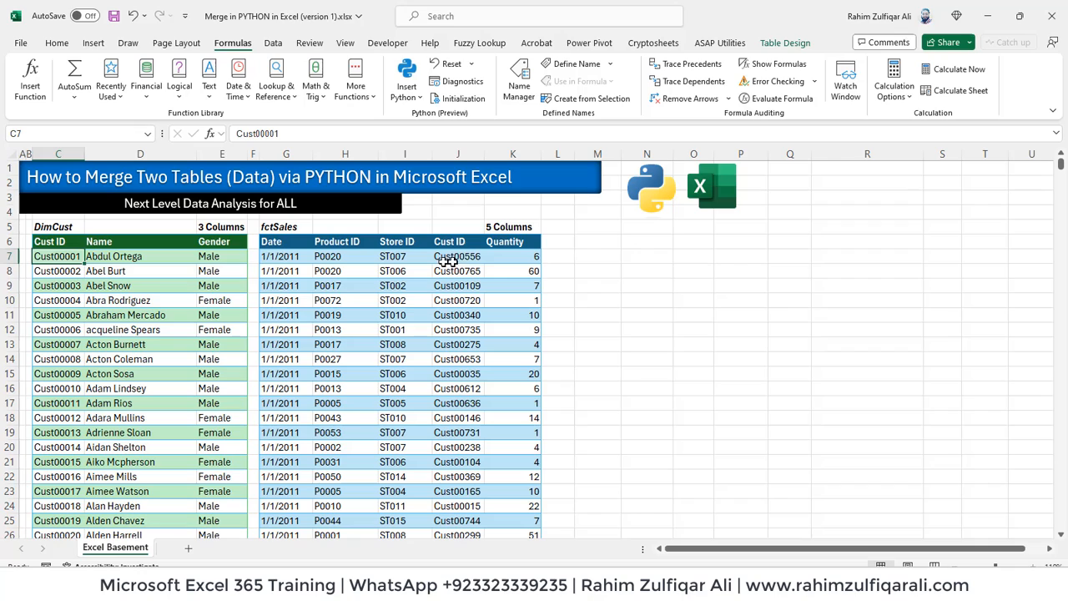
{"action": "left_click", "coordinate": [557, 255]}
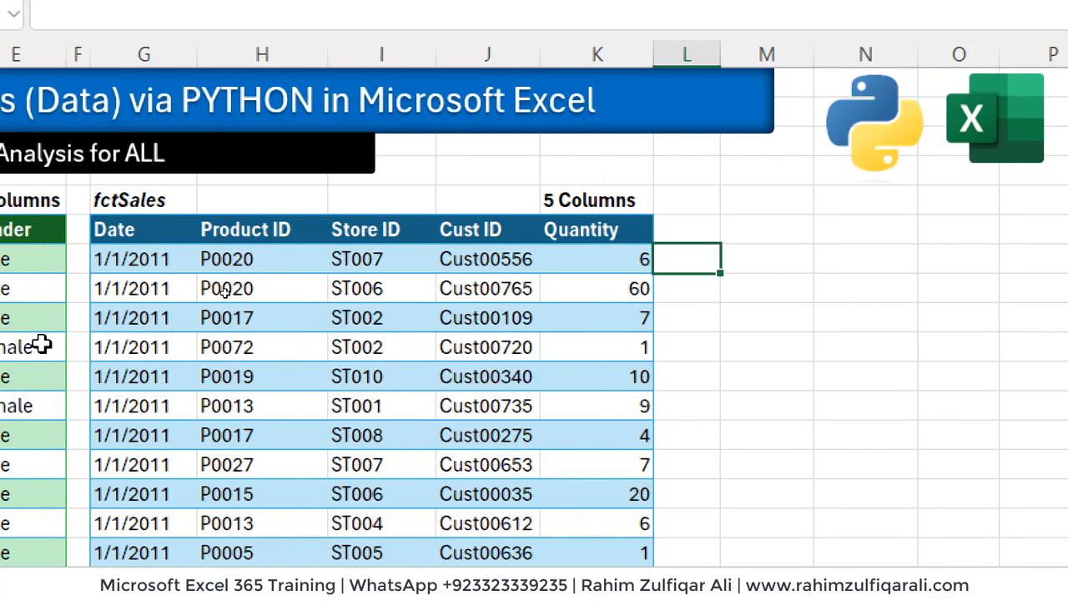
{"action": "scroll", "scroll_direction": "left", "scroll_amount": 3}
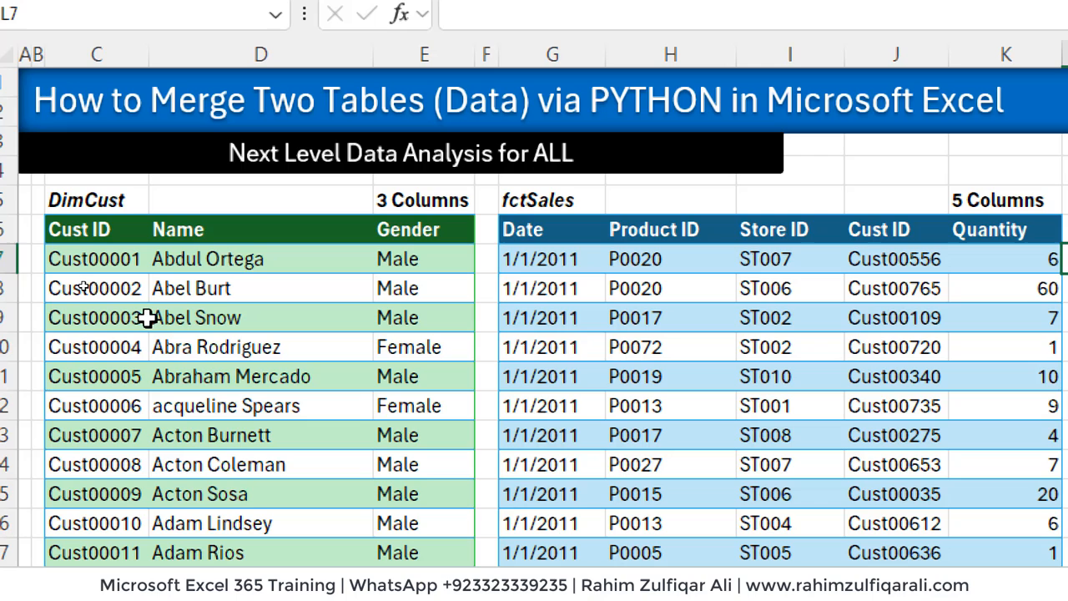
{"action": "mouse_move", "coordinate": [417, 290]}
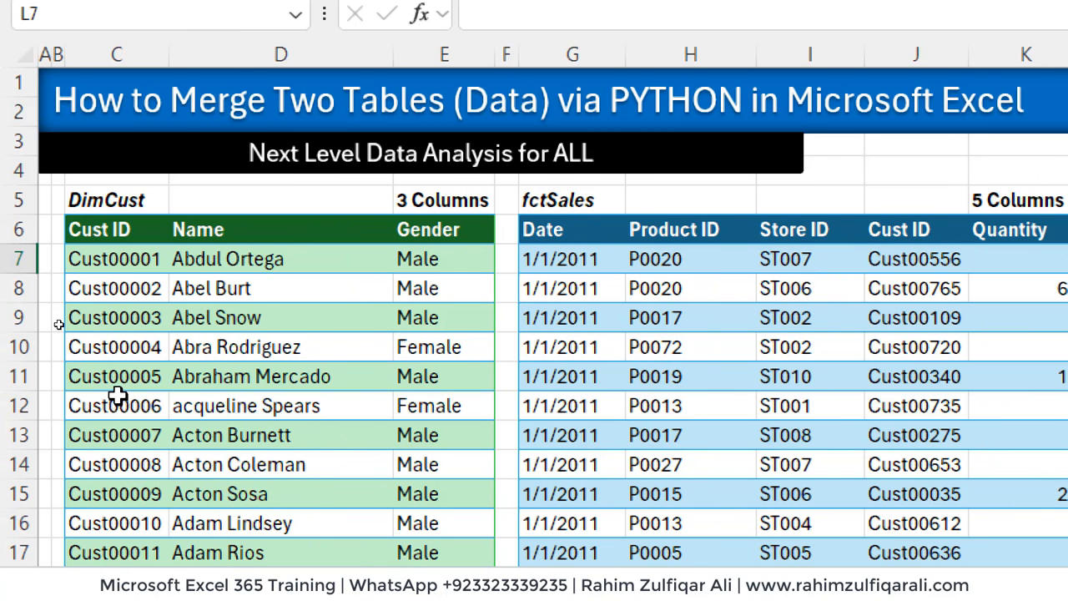
{"action": "mouse_move", "coordinate": [507, 391]}
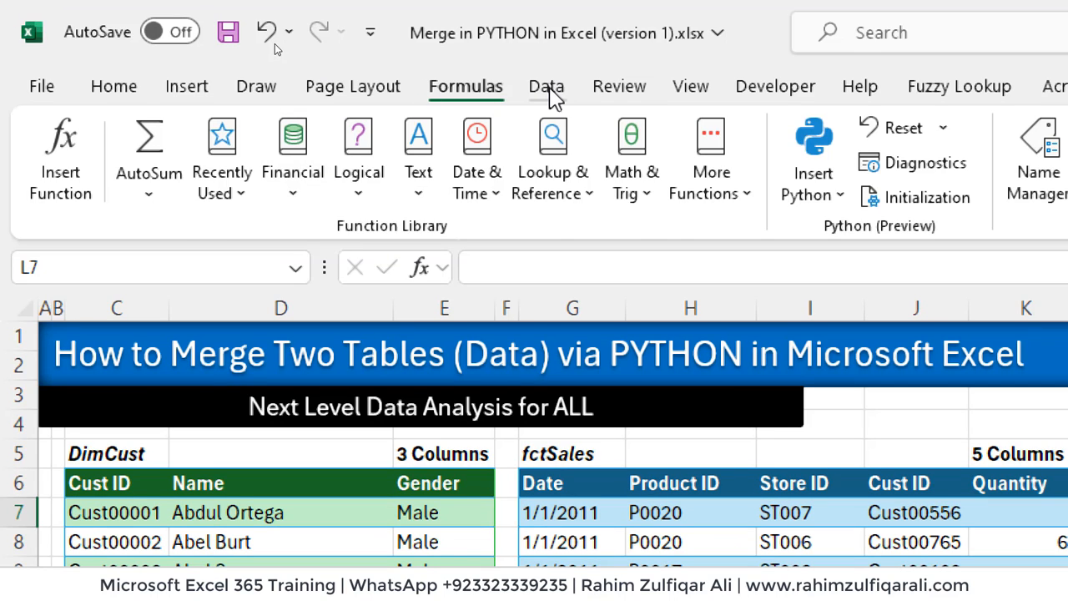
{"action": "left_click", "coordinate": [545, 87]}
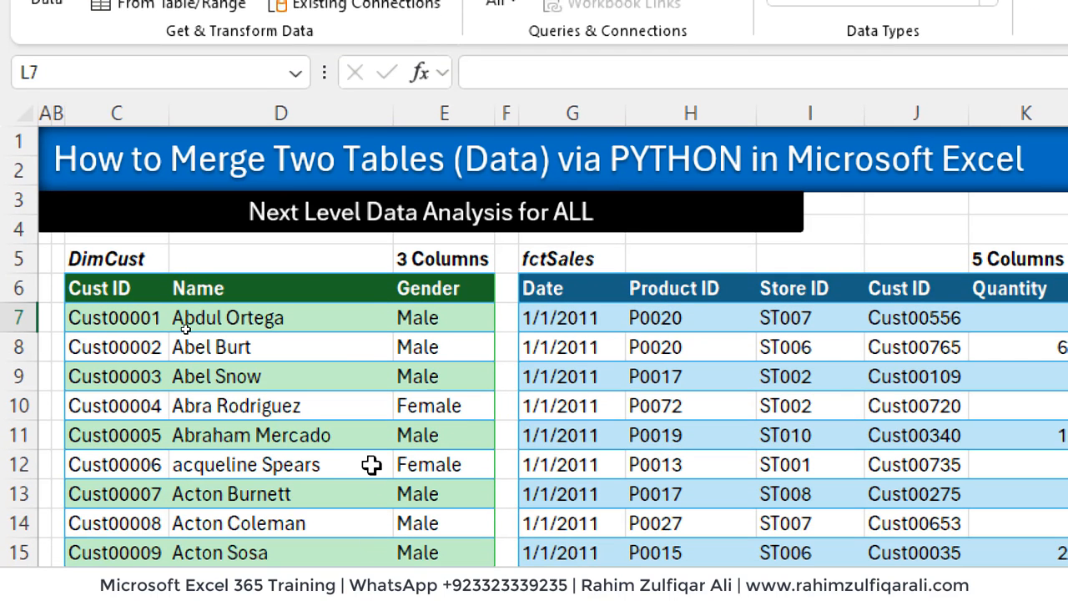
{"action": "mouse_move", "coordinate": [314, 250]}
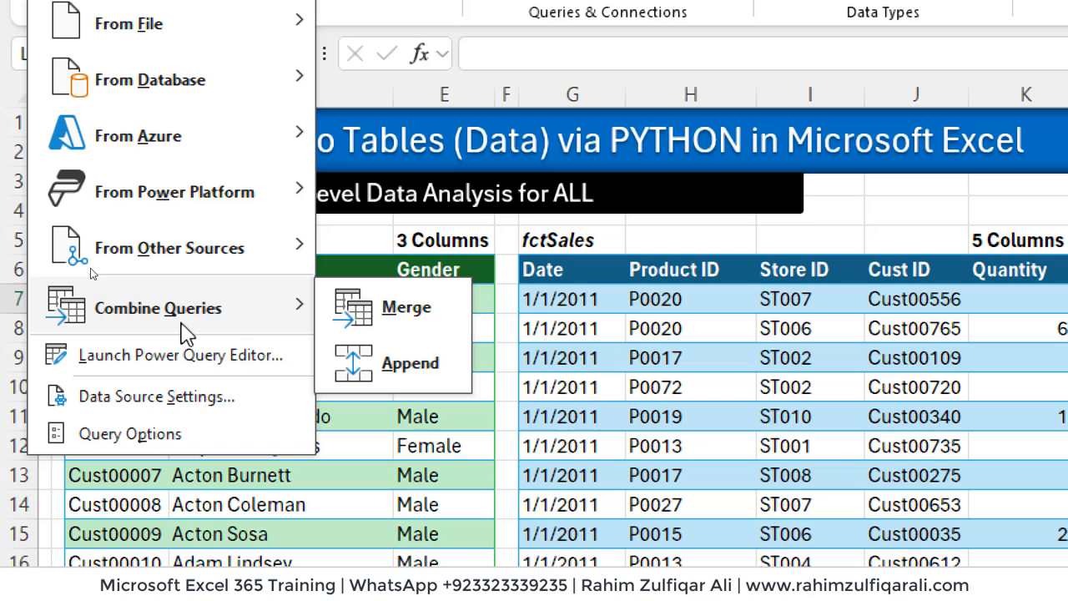
{"action": "mouse_move", "coordinate": [403, 315]}
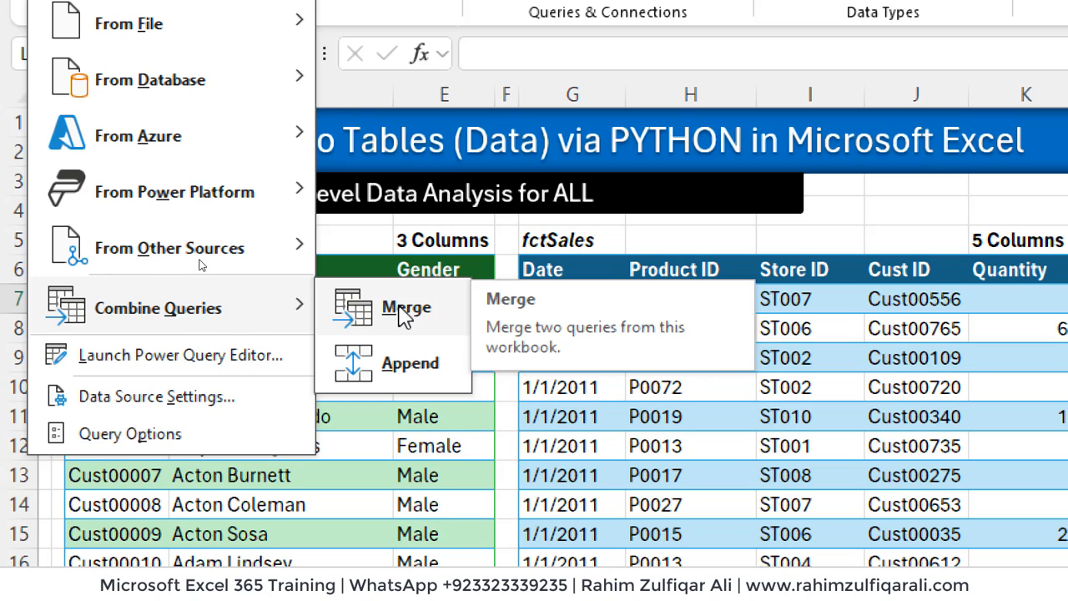
{"action": "mouse_move", "coordinate": [841, 512]}
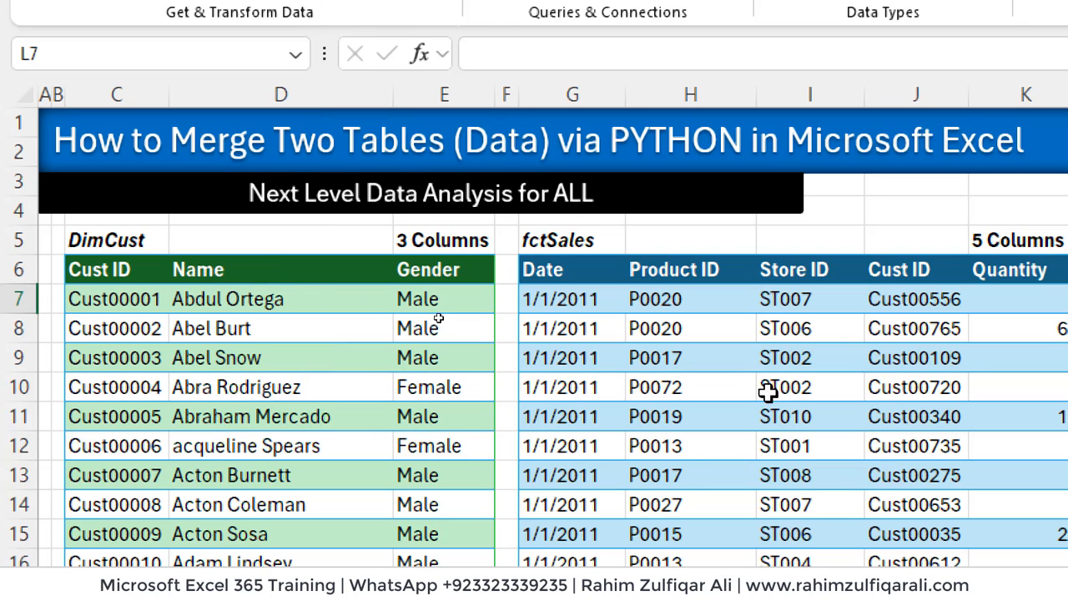
{"action": "mouse_move", "coordinate": [878, 422]}
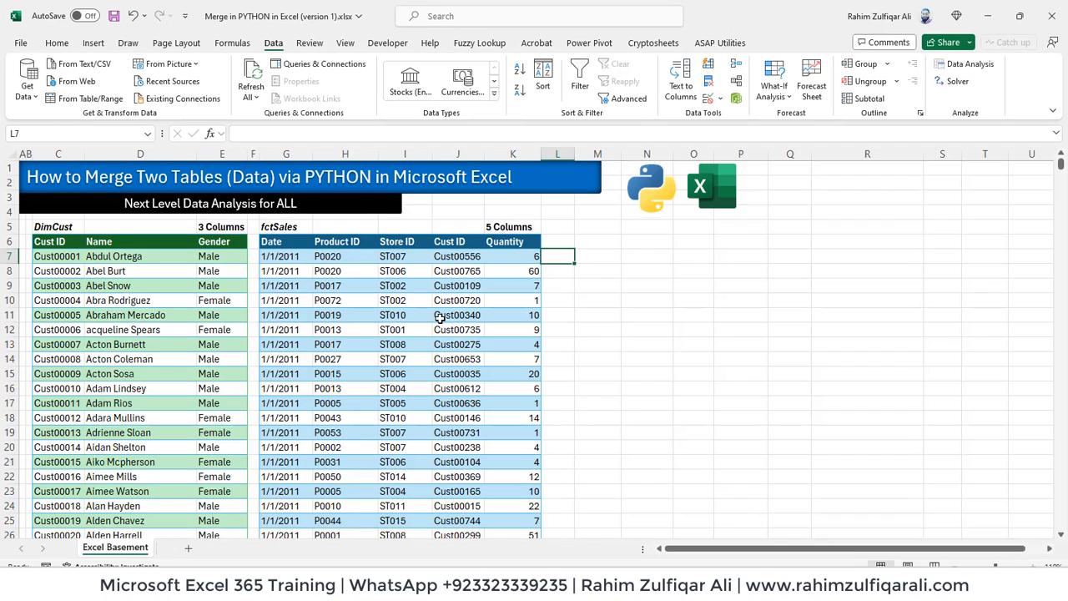
{"action": "mouse_move", "coordinate": [207, 314]}
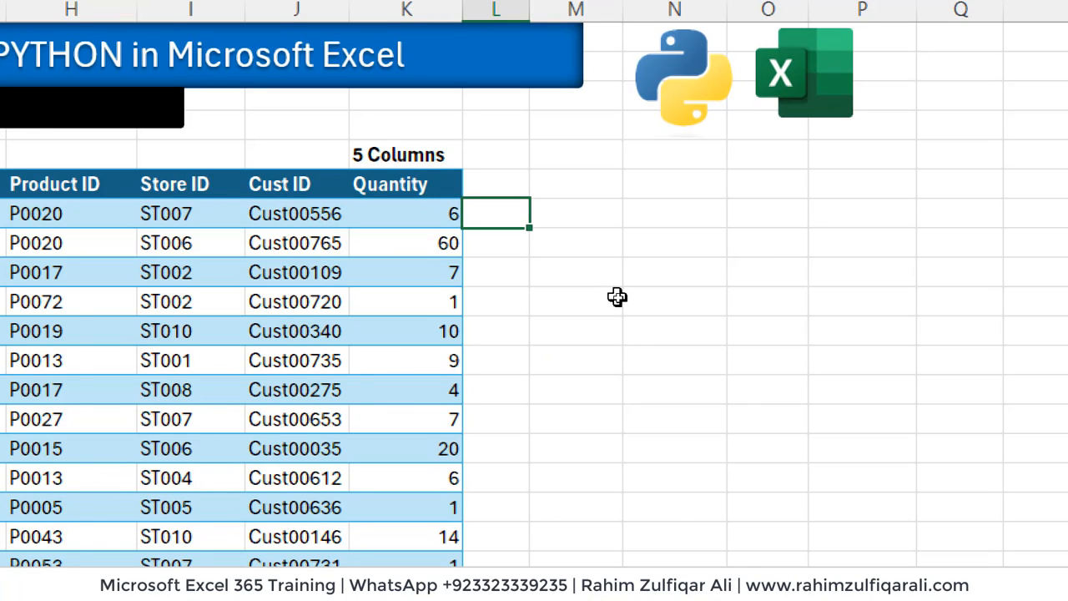
{"action": "type", "text": "=XLOOKUP([@[Cust ID"}
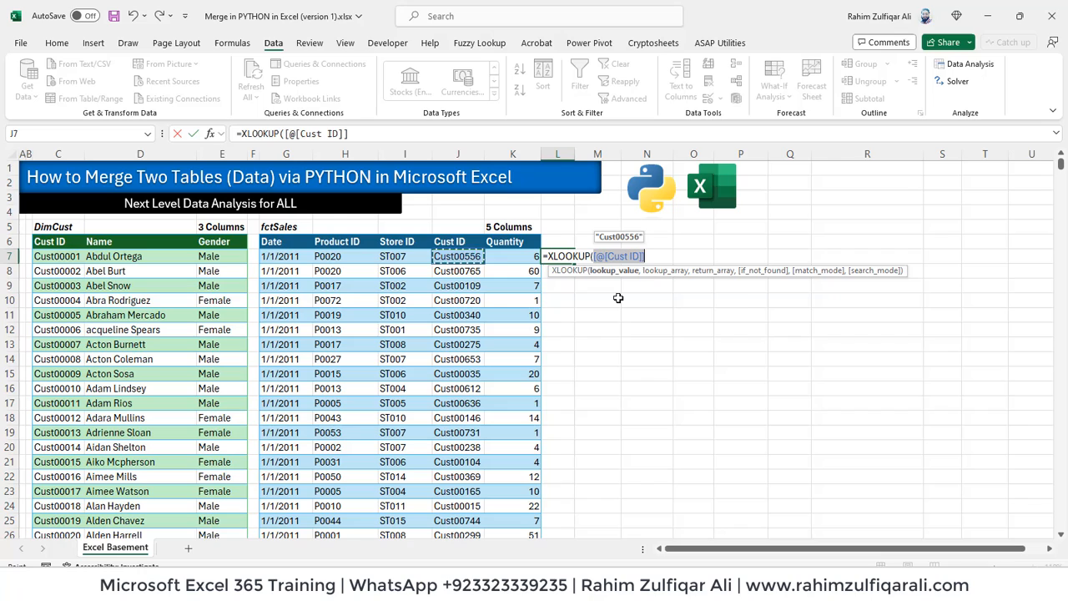
{"action": "left_click", "coordinate": [512, 257]}
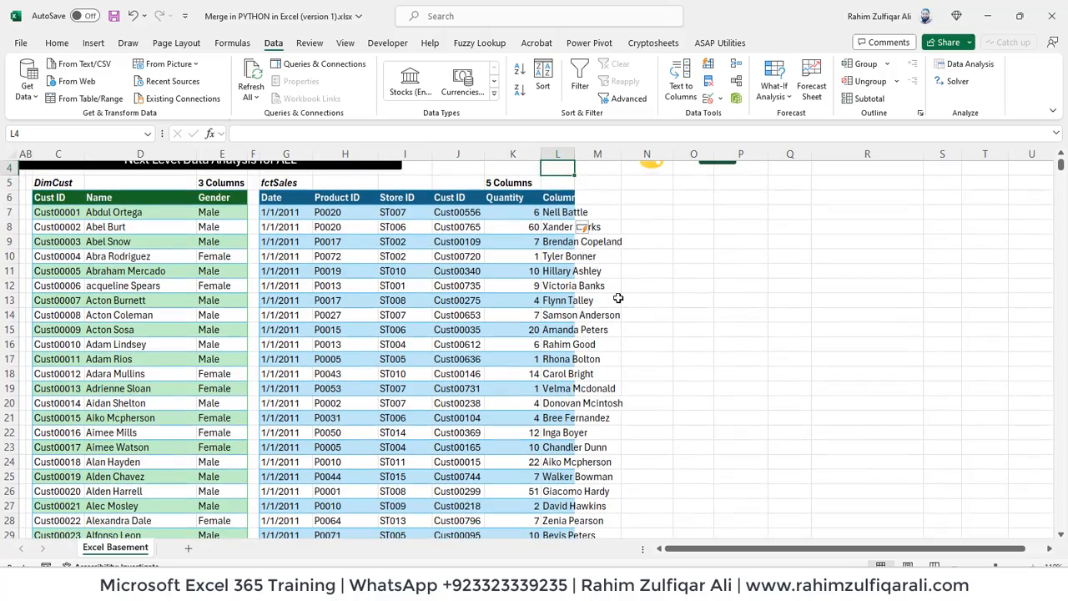
{"action": "scroll", "scroll_direction": "down", "scroll_amount": 3}
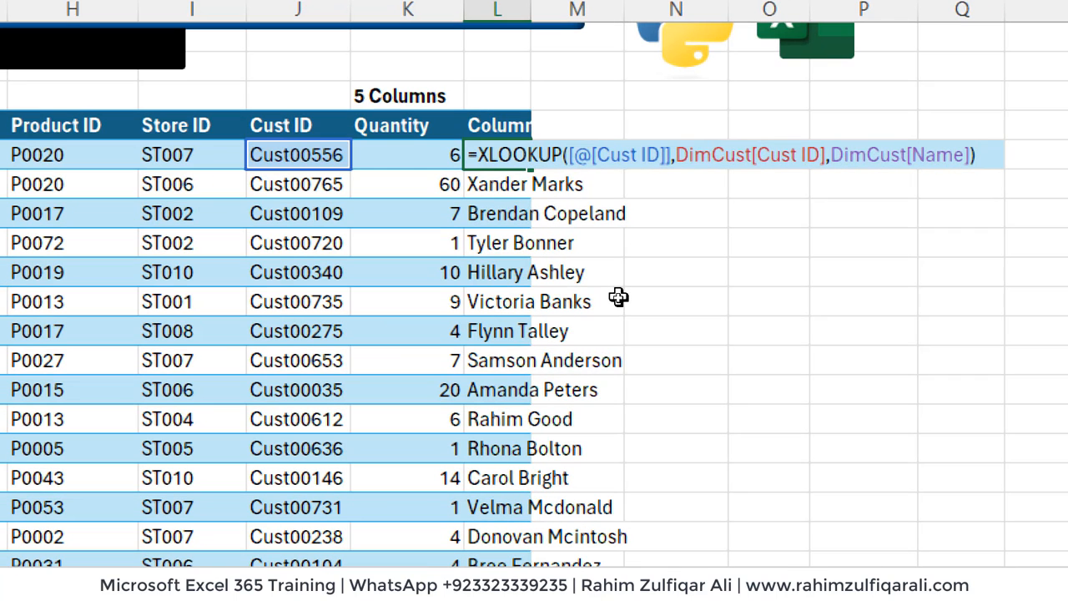
{"action": "mouse_move", "coordinate": [532, 190]}
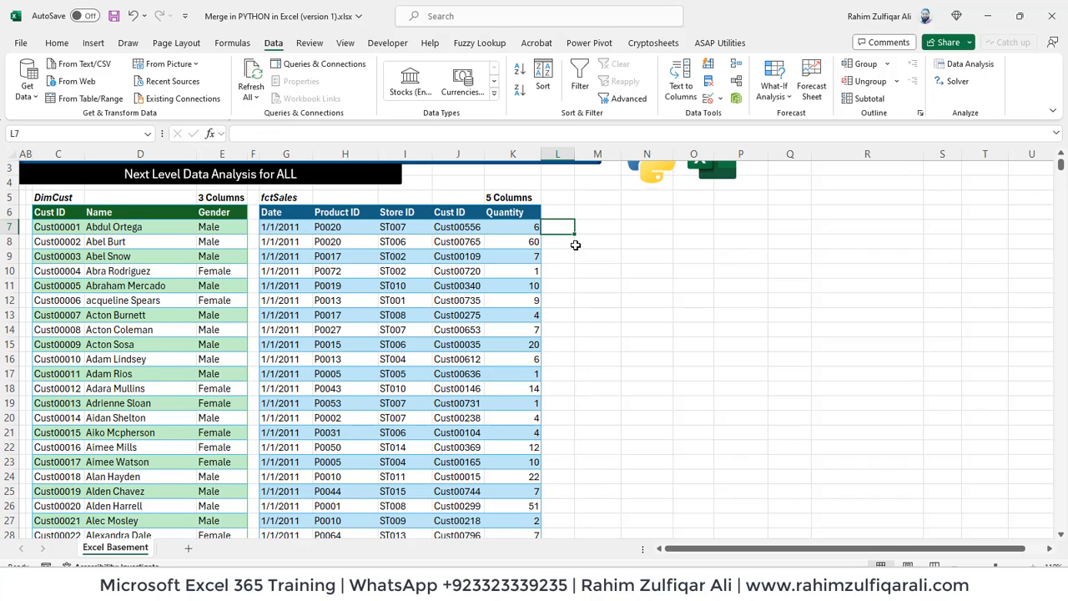
- Enter =PY in cell M7 to switch it into Python mode
{"action": "left_click", "coordinate": [140, 227]}
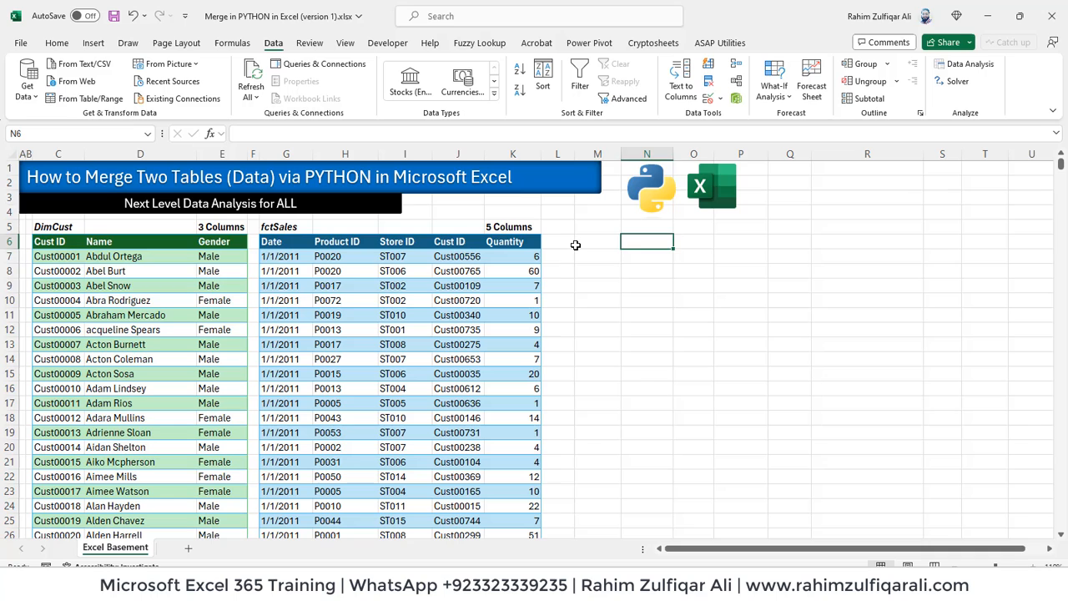
{"action": "left_click", "coordinate": [598, 240]}
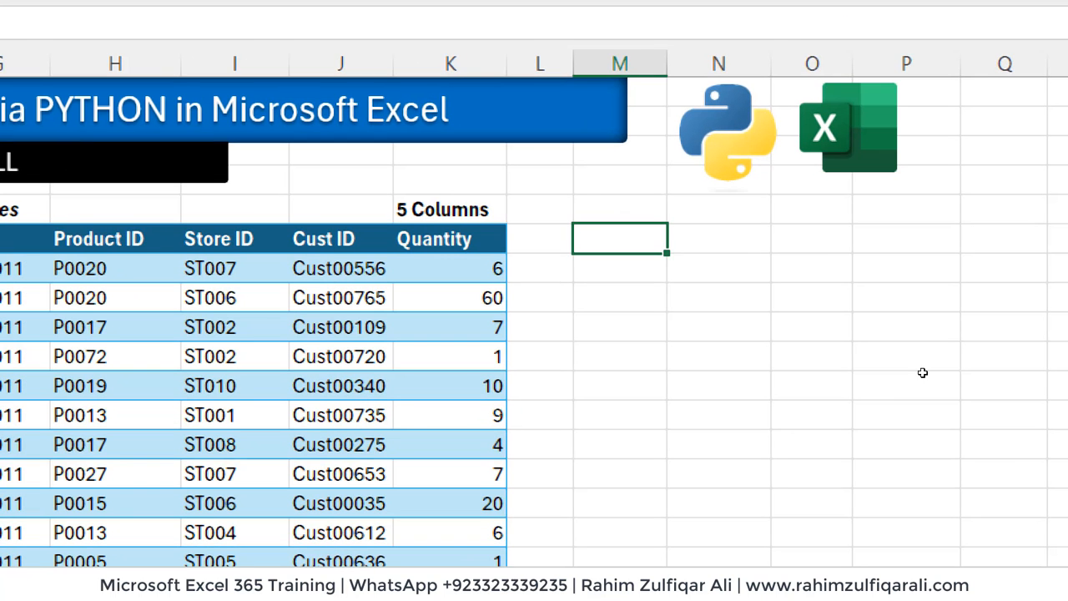
{"action": "type", "text": "=py"}
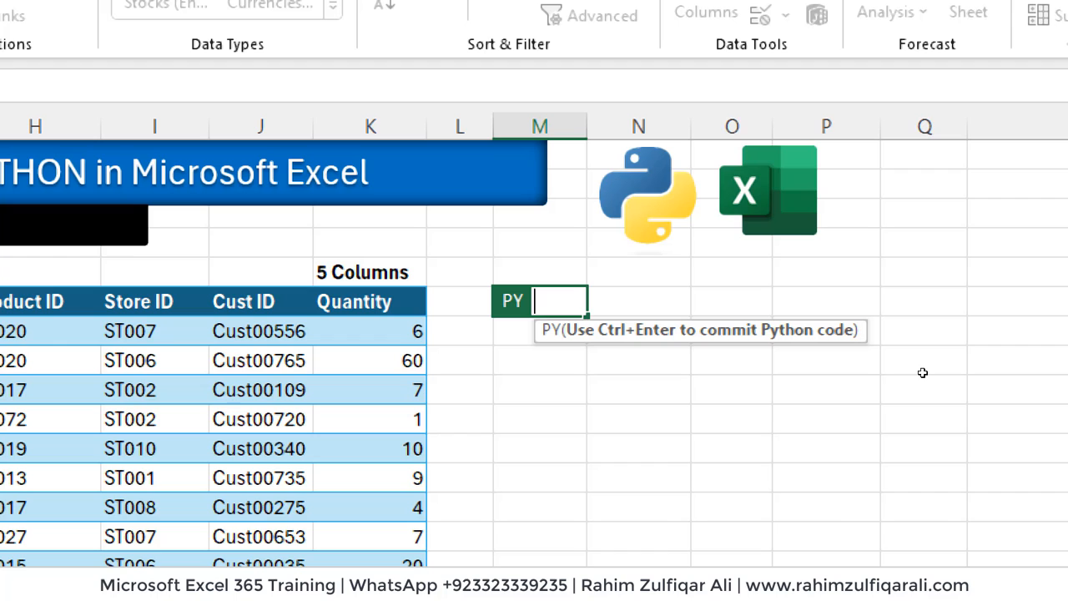
- Define df and Lookup_Table variables referencing fctSales and DimCust
{"action": "type", "text": "df"}
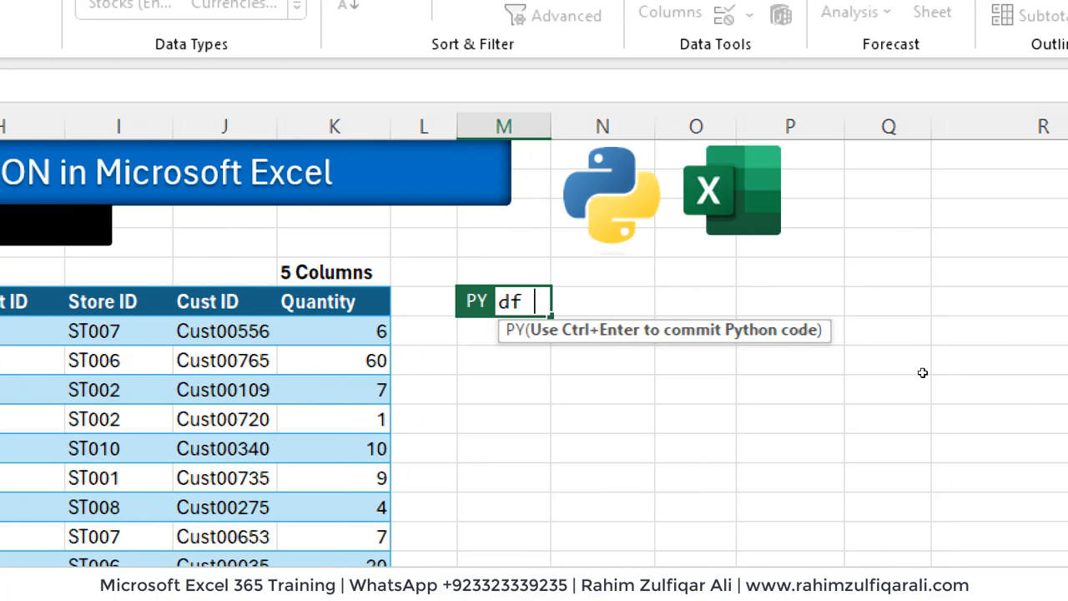
{"action": "type", "text": "="}
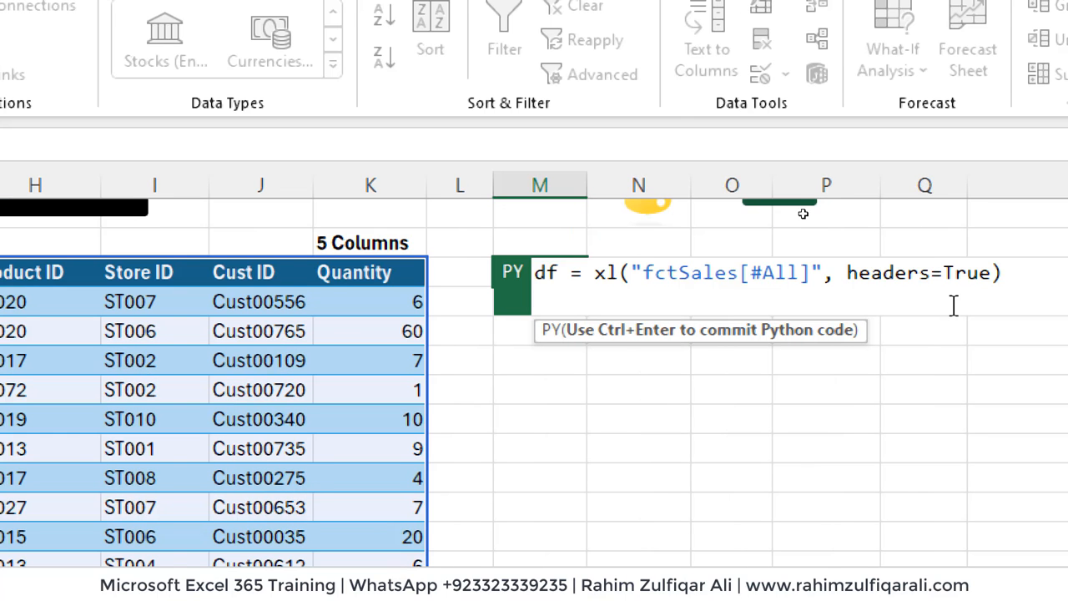
{"action": "type", "text": "Lookup_"}
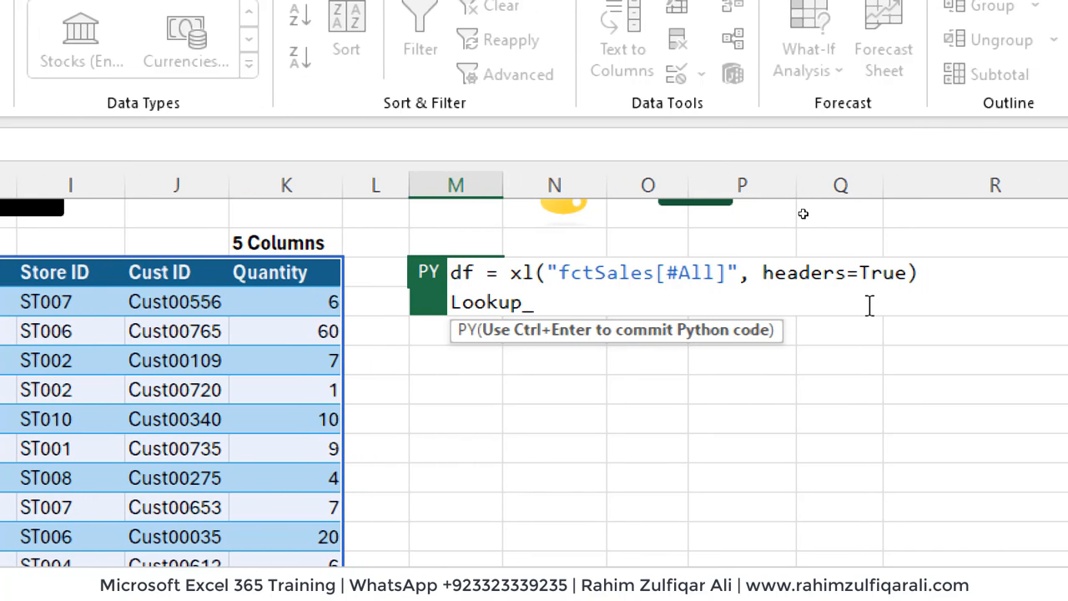
{"action": "type", "text": "Table = xl(\"DimCust[#All]\", headers=Tr"}
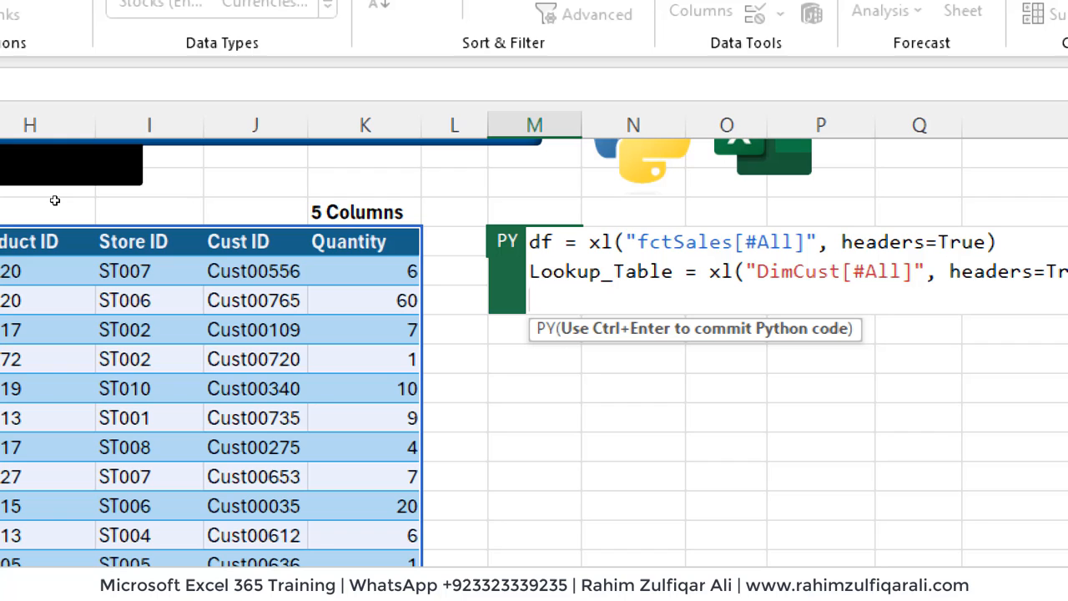
- Write Join = pd.merge(df, Lookup_Table as the start of the merge line
{"action": "type", "text": "Join"}
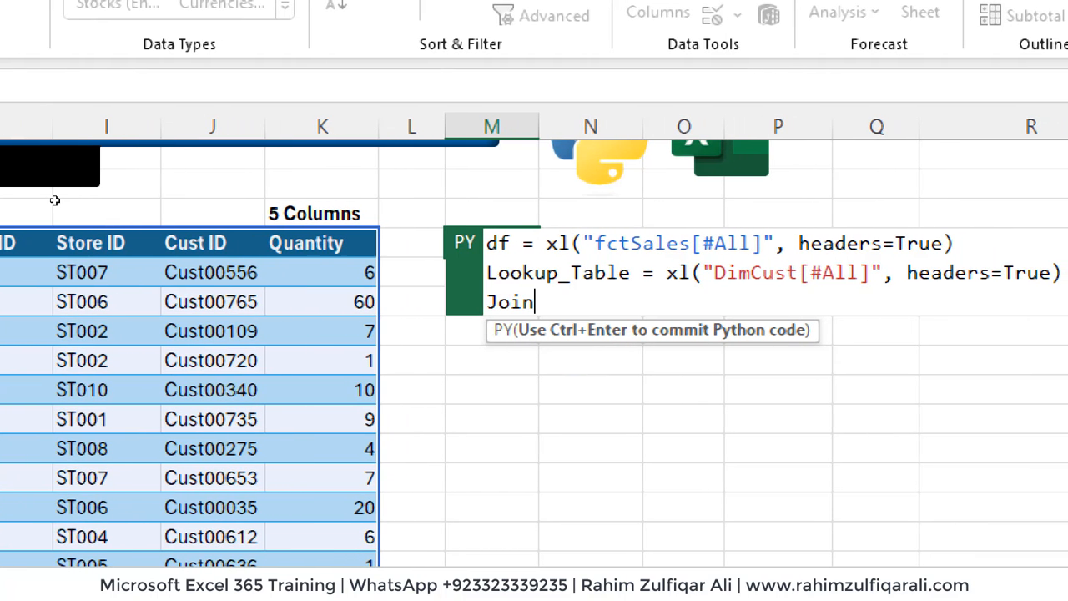
{"action": "type", "text": "="}
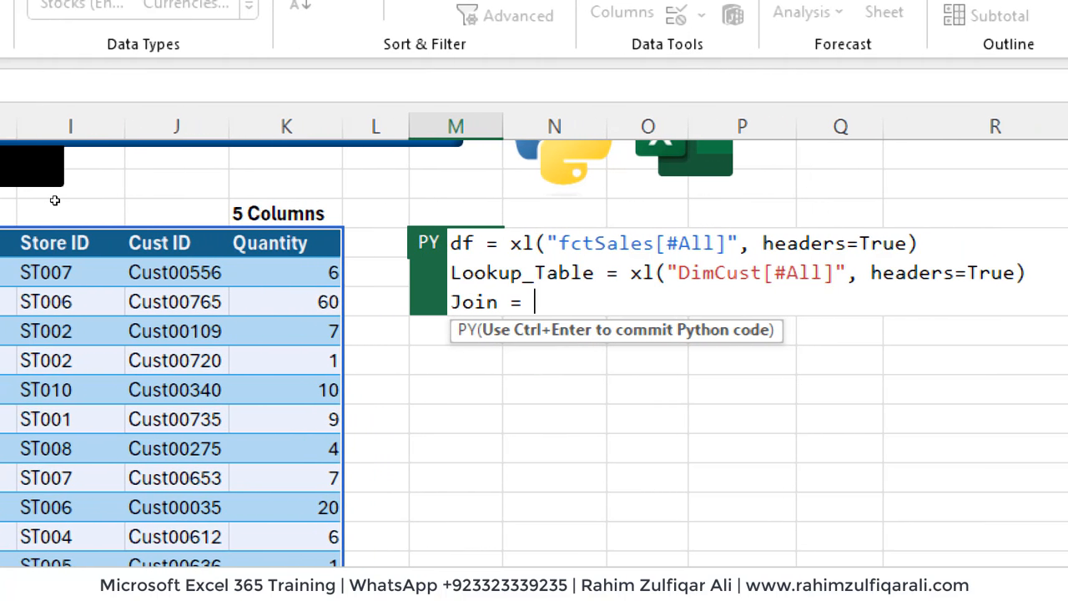
{"action": "type", "text": "p"}
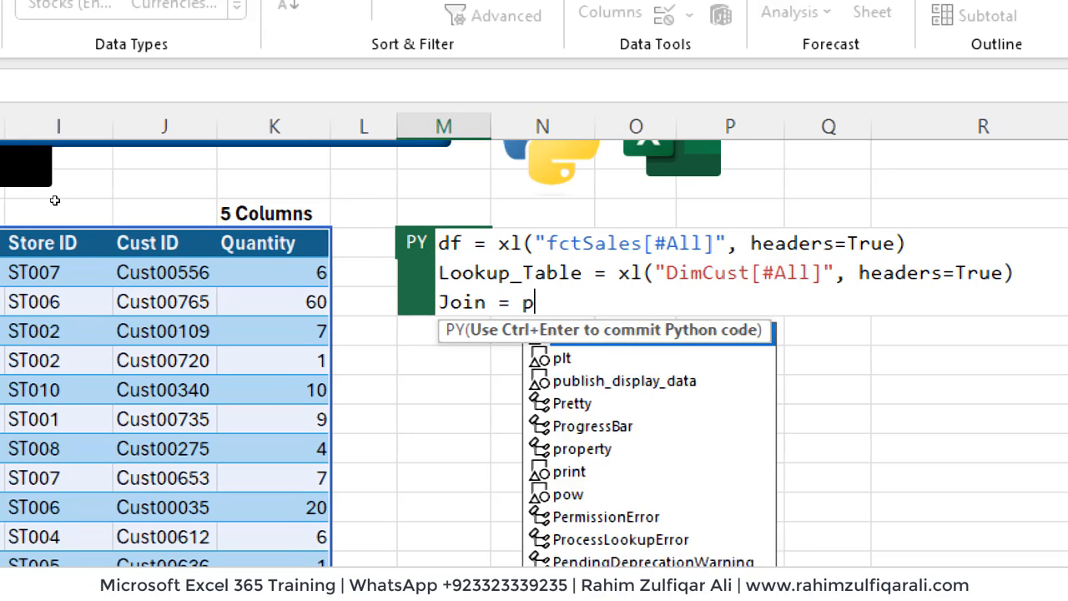
{"action": "type", "text": "d.m"}
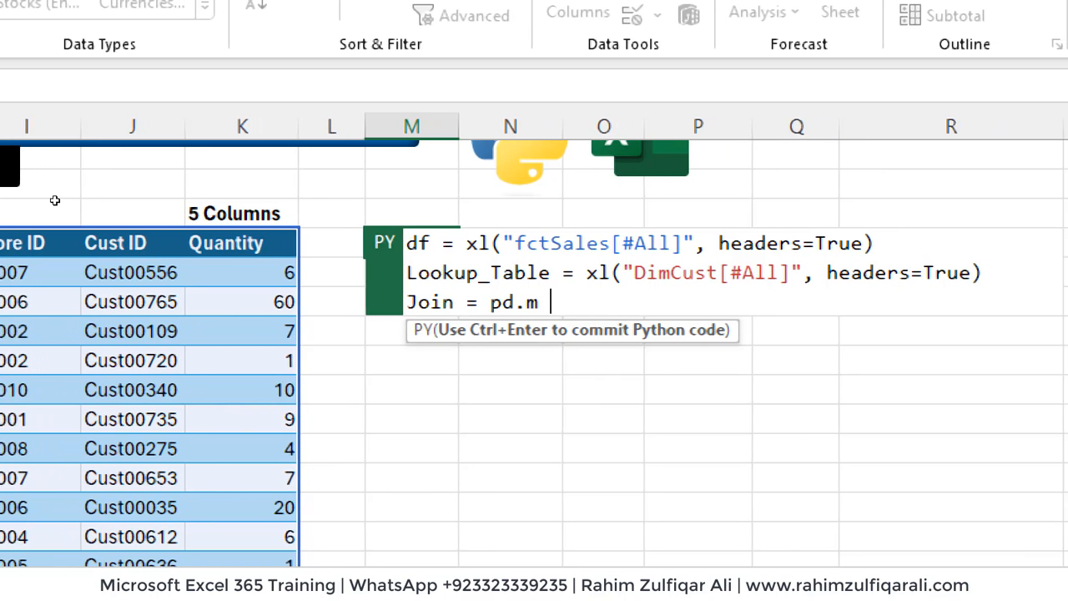
{"action": "type", "text": "erge"}
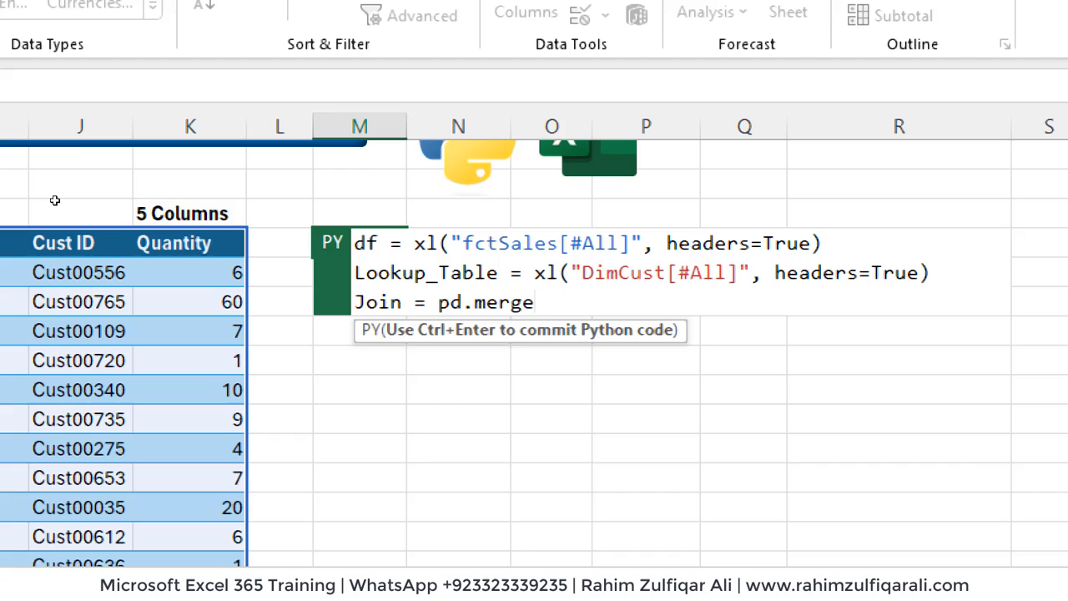
{"action": "type", "text": "("}
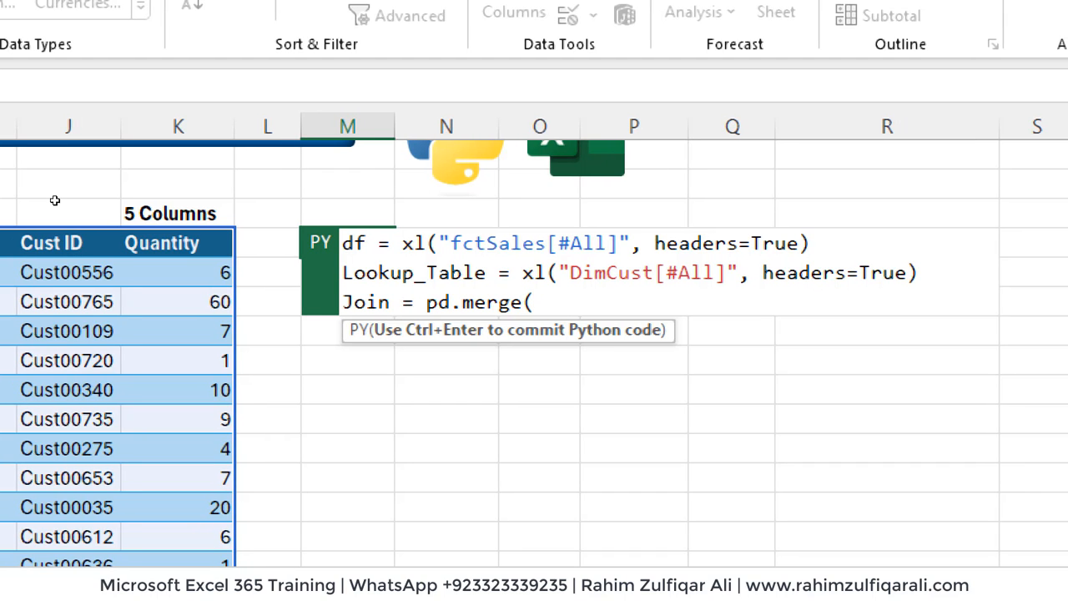
{"action": "type", "text": "df,"}
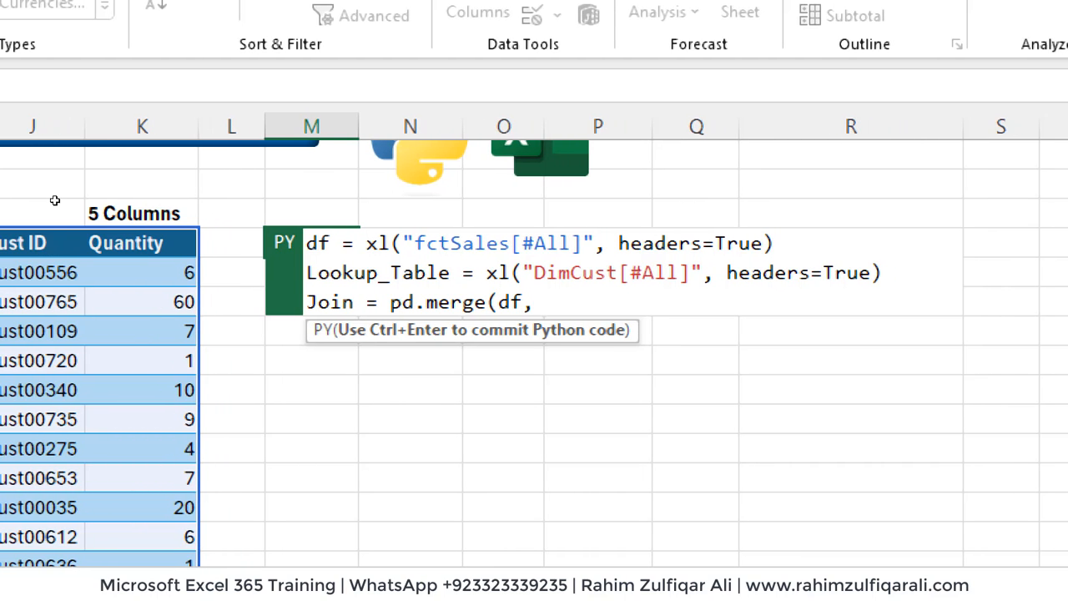
{"action": "type", "text": "L"}
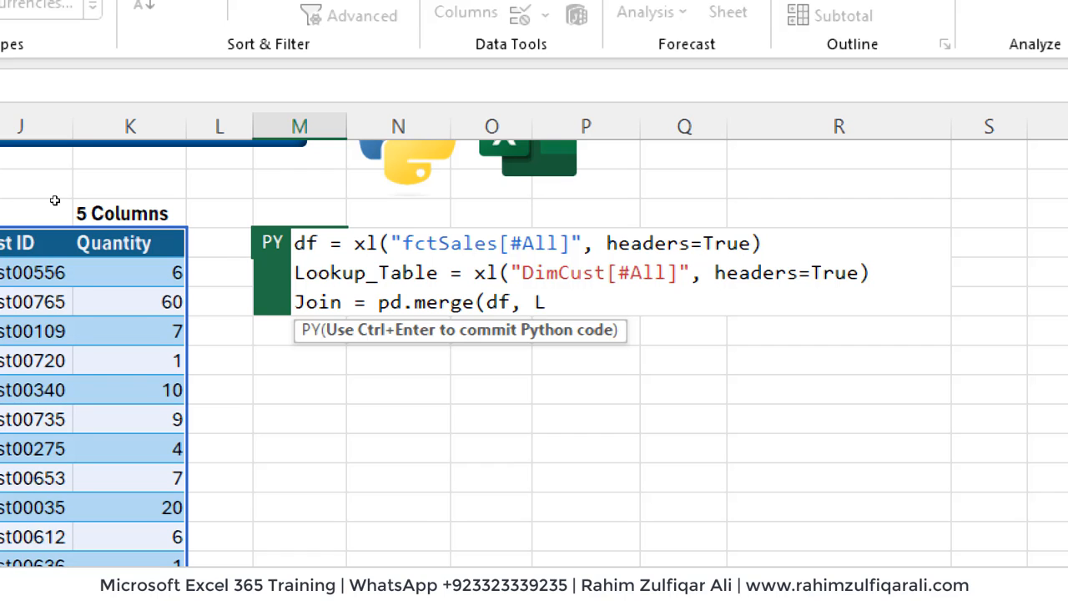
{"action": "type", "text": "Lookup_"}
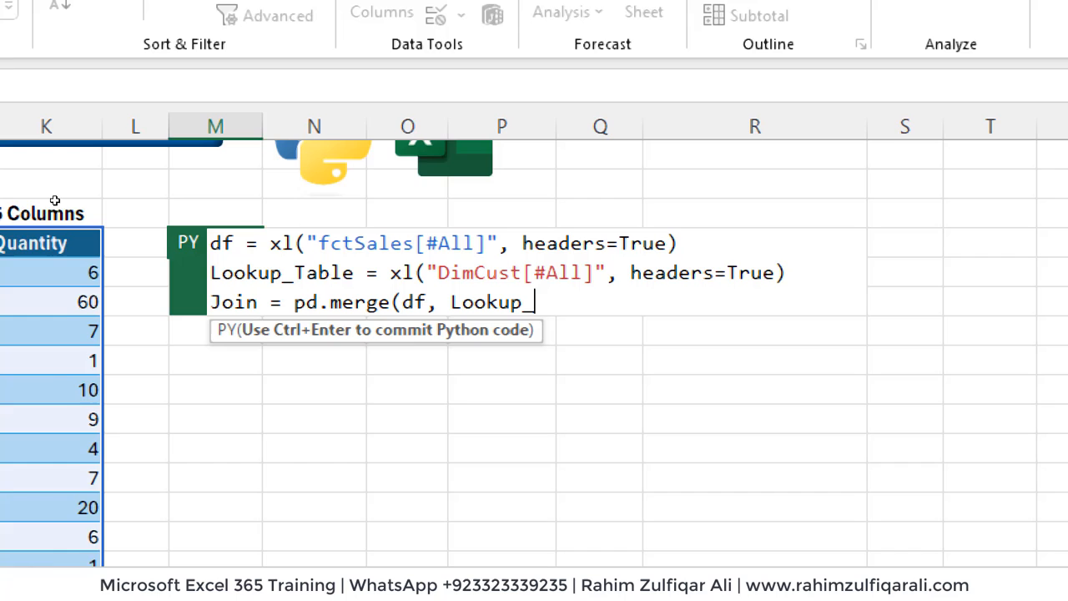
{"action": "type", "text": "Table,"}
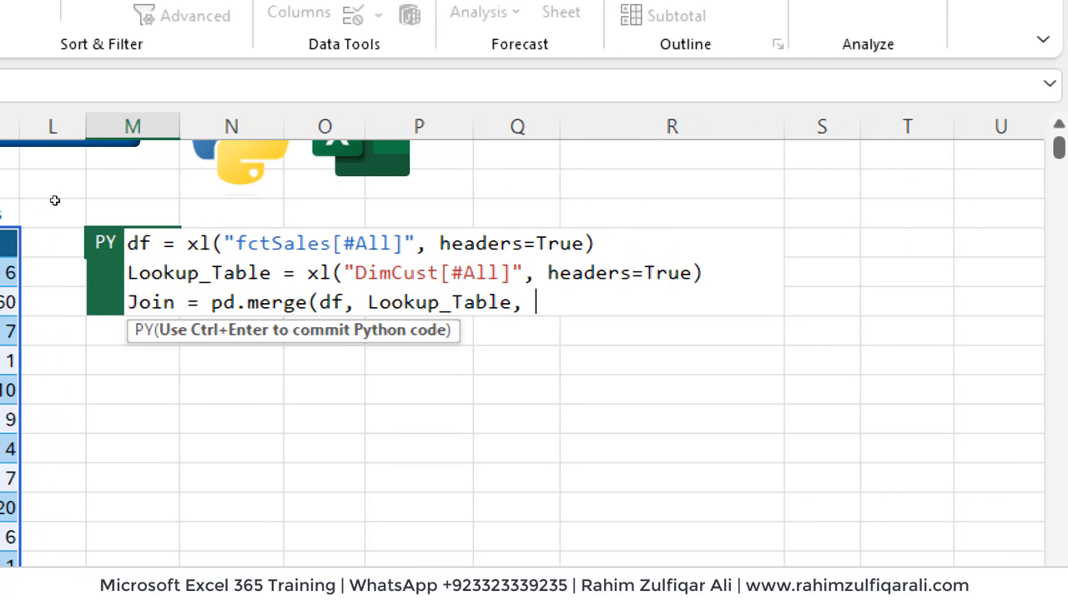
- Complete the merge with on='Cust ID', how='left')
{"action": "type", "text": "on"}
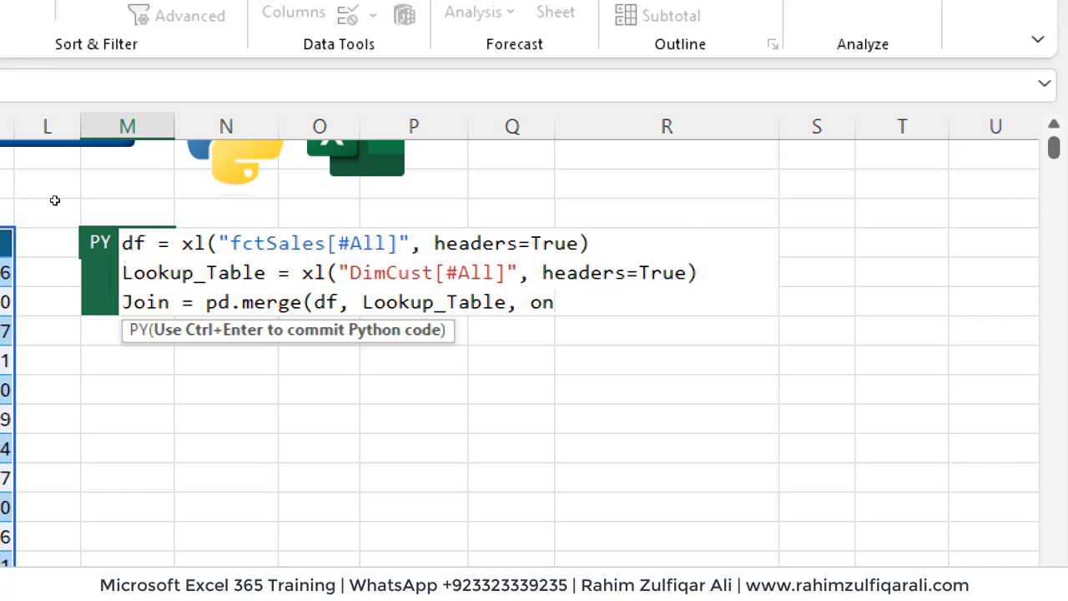
{"action": "type", "text": "='"}
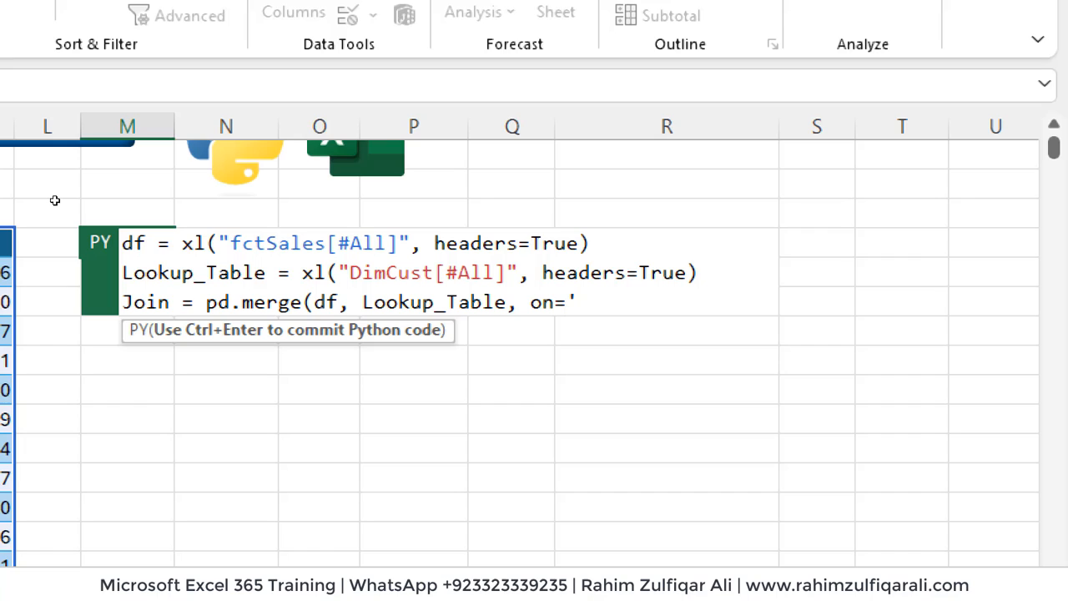
{"action": "type", "text": "Cust"}
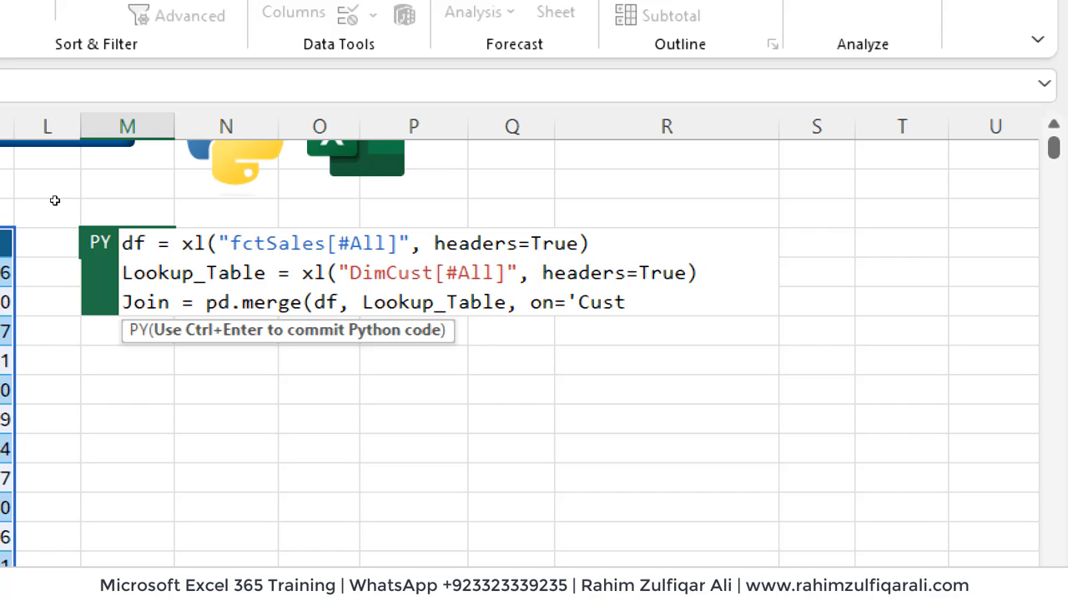
{"action": "type", "text": "ID'"}
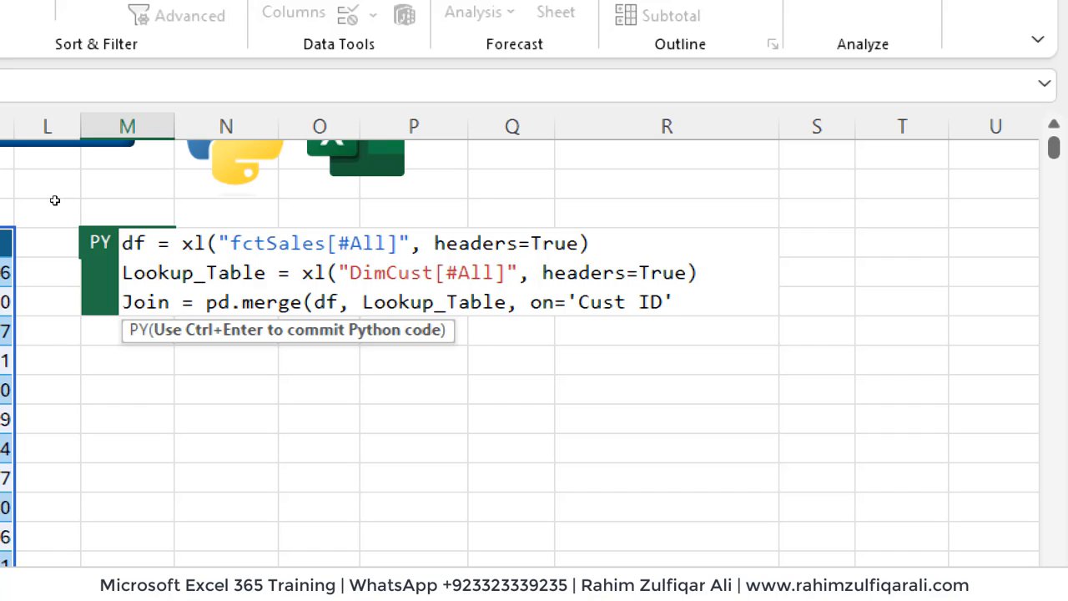
{"action": "type", "text": ","}
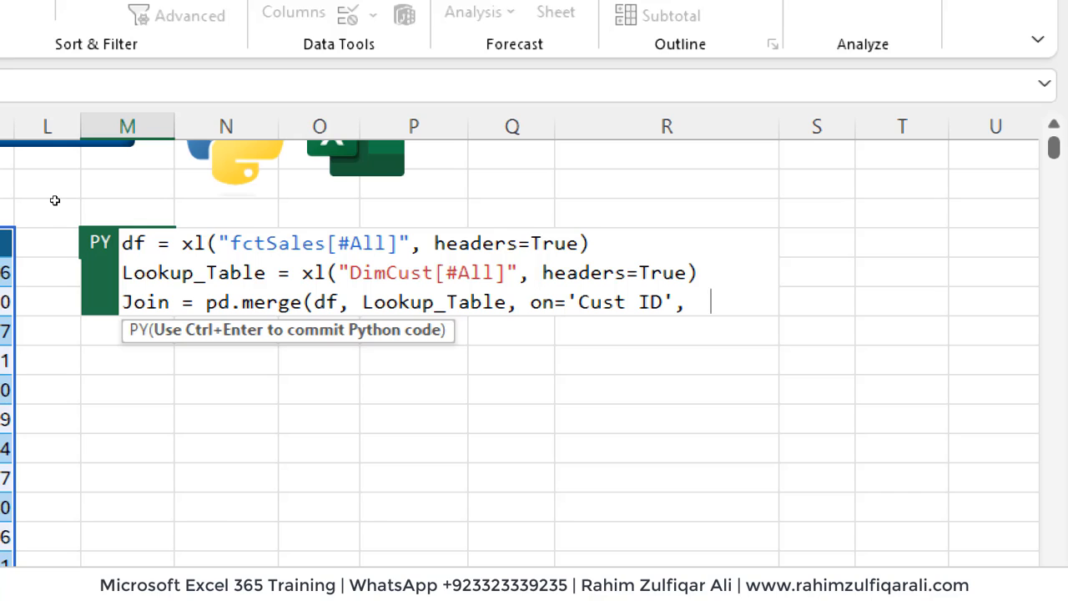
{"action": "type", "text": "how"}
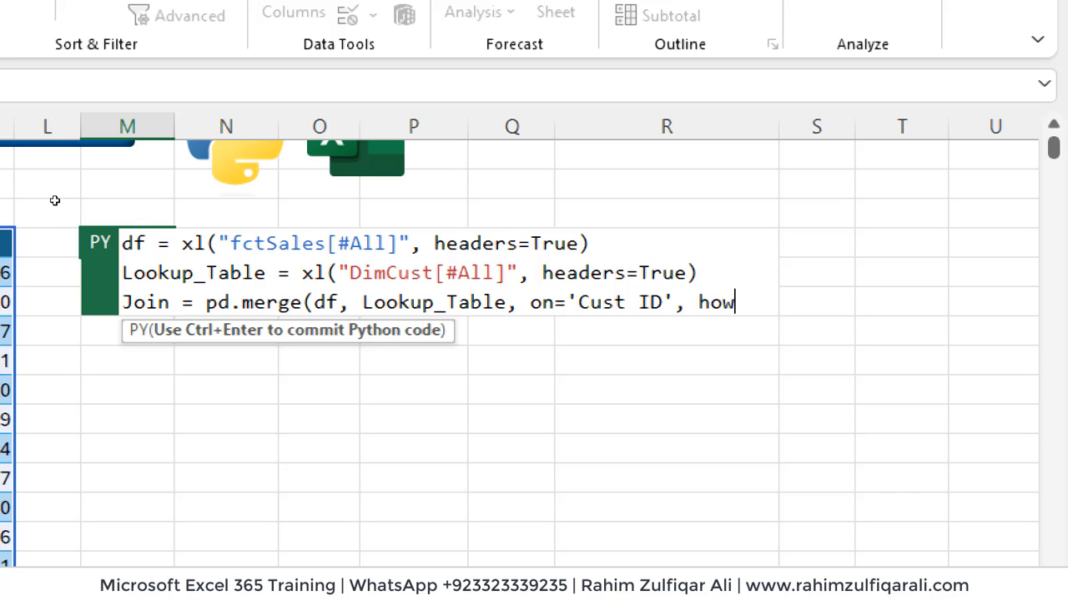
{"action": "type", "text": "='"}
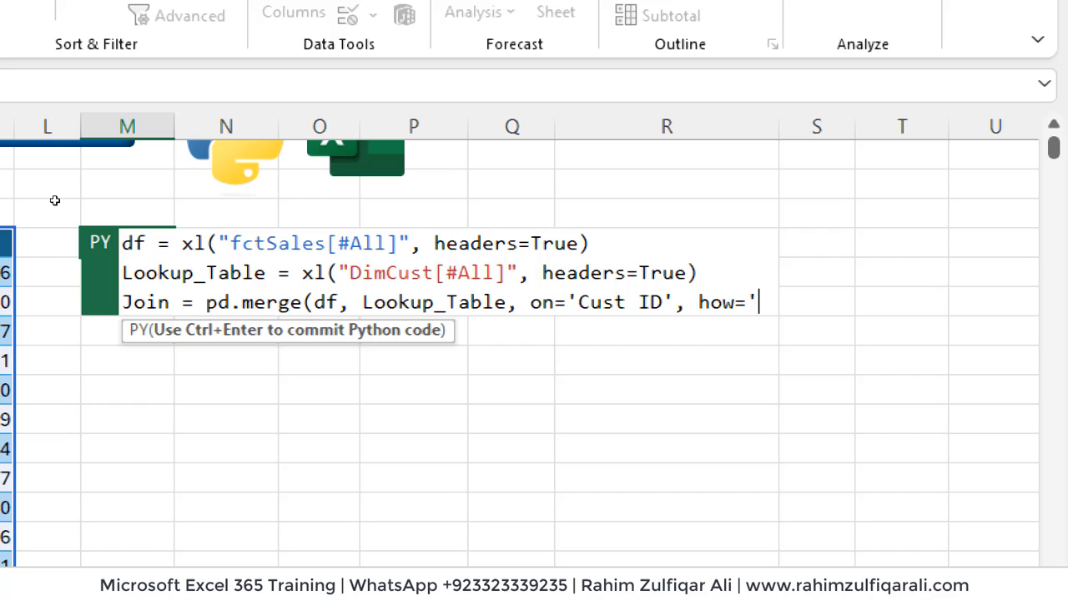
{"action": "type", "text": "left"}
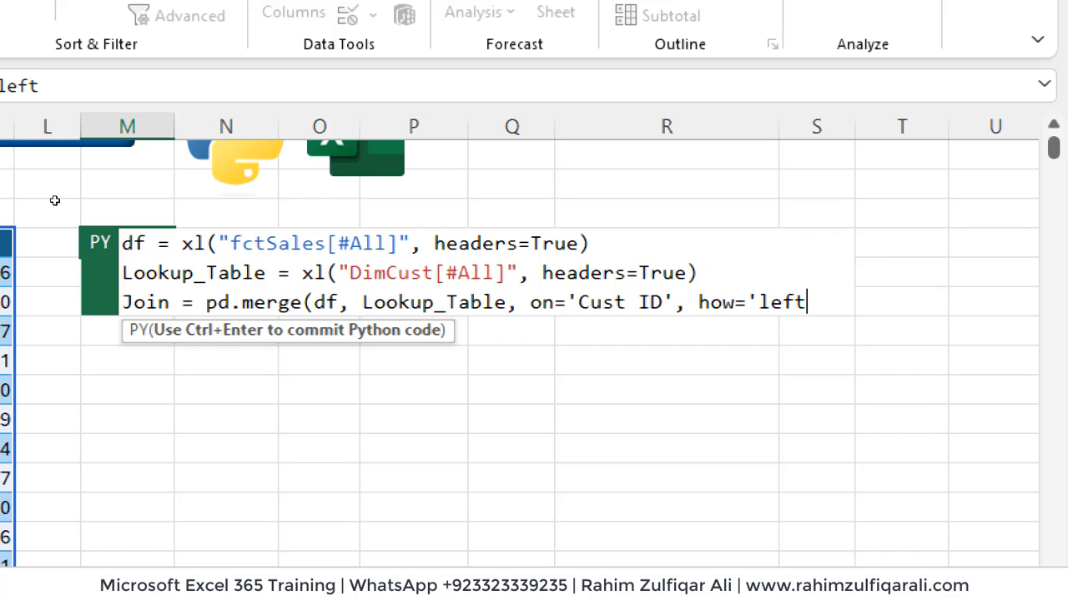
{"action": "type", "text": "')"}
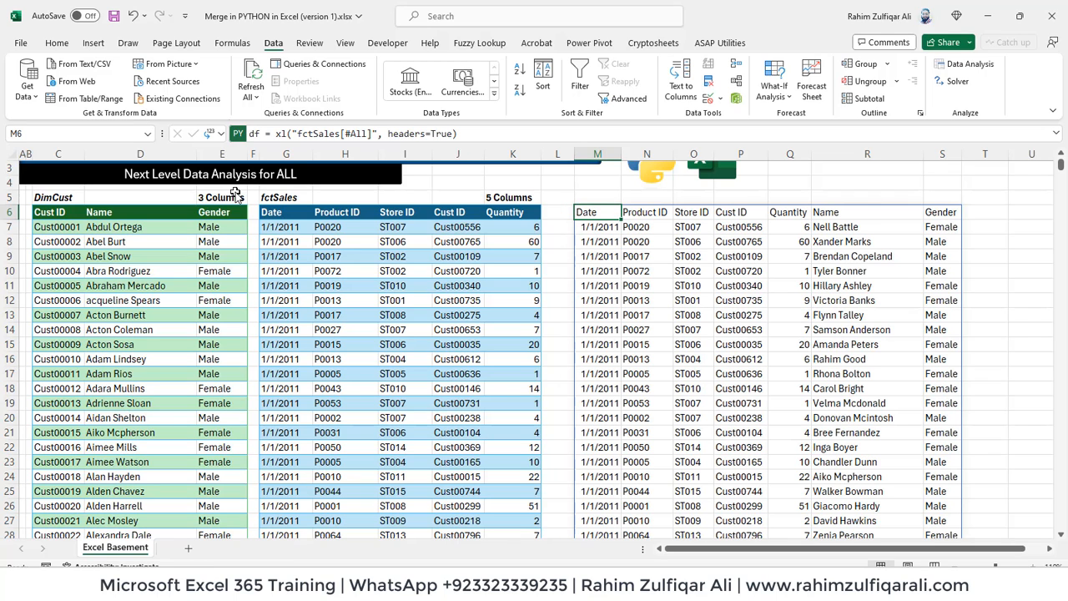
- Check dates, Cust IDs, customer names, Store ID and Product ID in the spilled merge result
{"action": "left_click", "coordinate": [597, 240]}
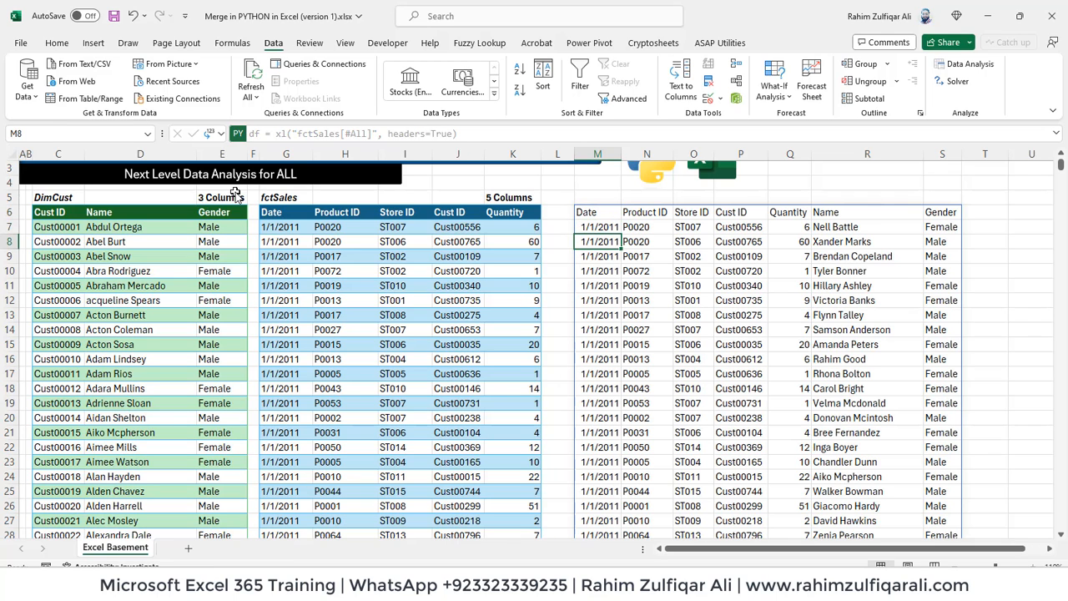
{"action": "left_click", "coordinate": [740, 240]}
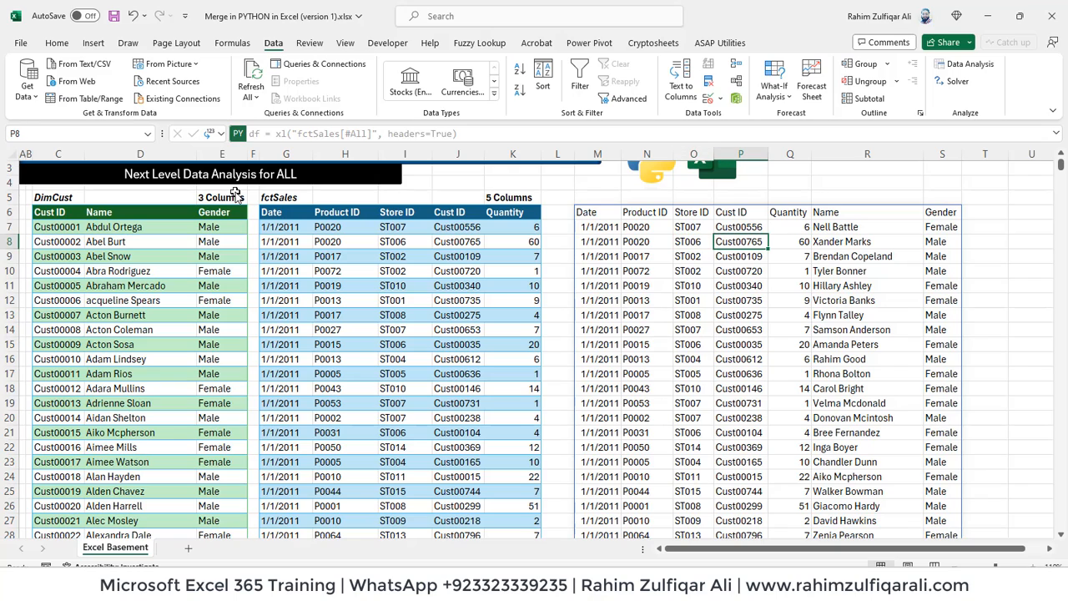
{"action": "left_click", "coordinate": [868, 240]}
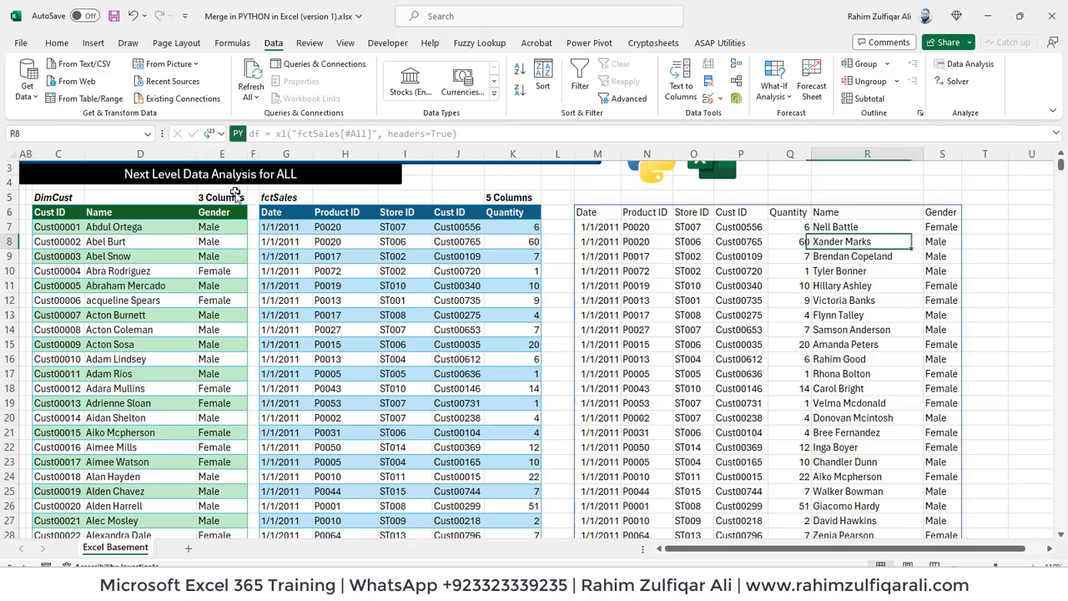
{"action": "left_click", "coordinate": [867, 227]}
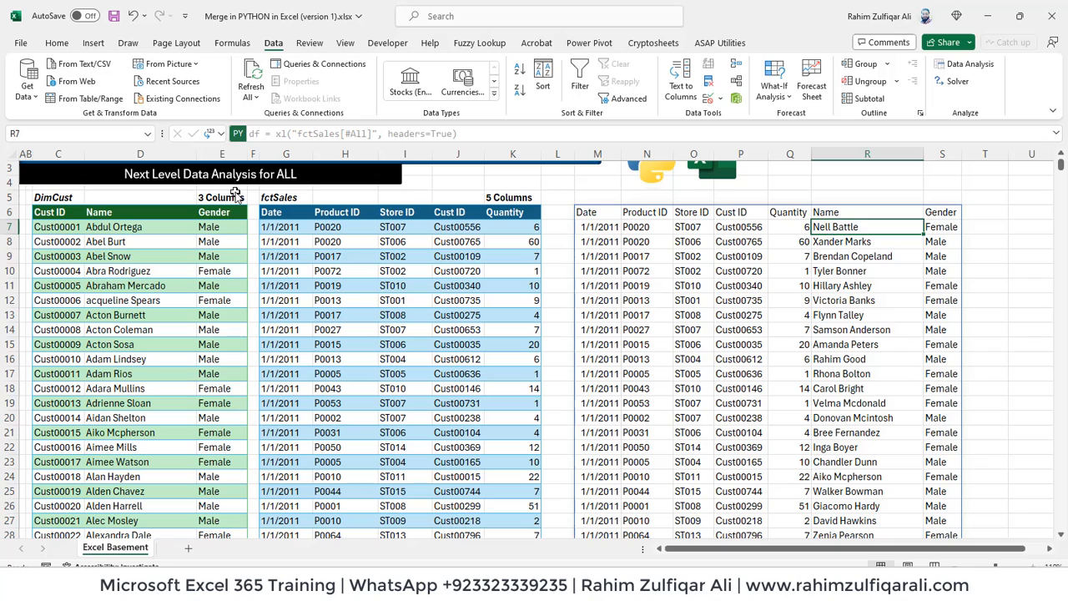
{"action": "left_click", "coordinate": [694, 227]}
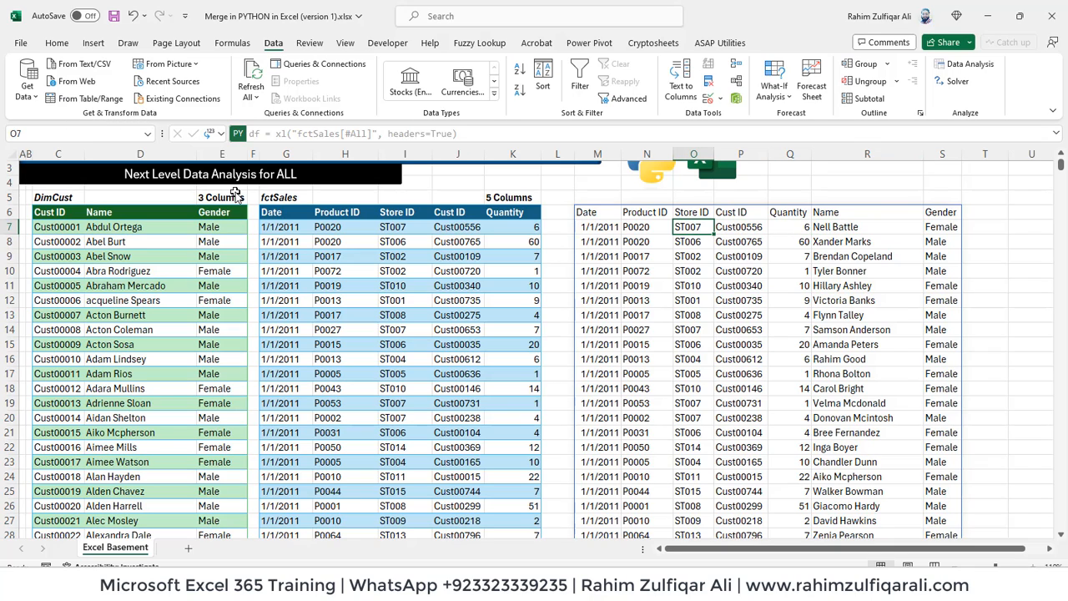
{"action": "left_click", "coordinate": [648, 227]}
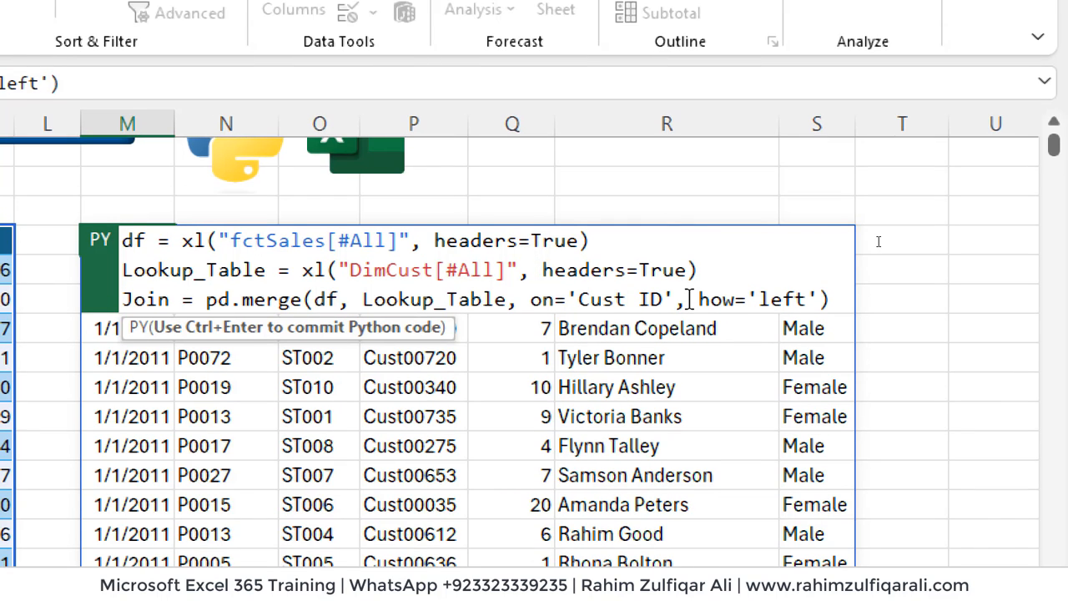
- Delete on='Cust ID', from the pd.merge line and rerun it with Ctrl+Enter
{"action": "key", "text": "backspace"}
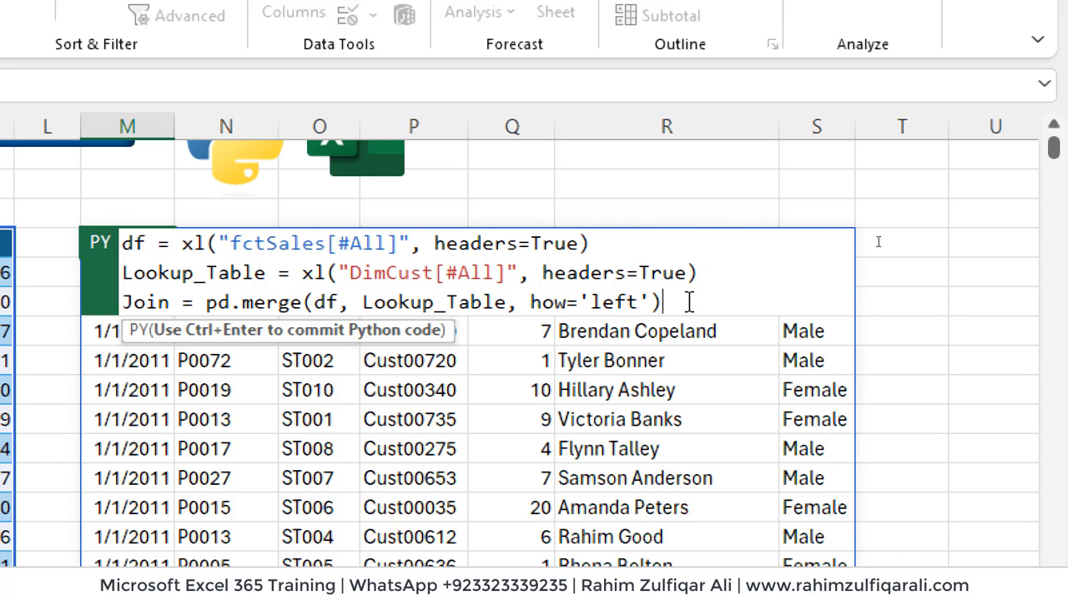
{"action": "key", "text": "ctrl+enter"}
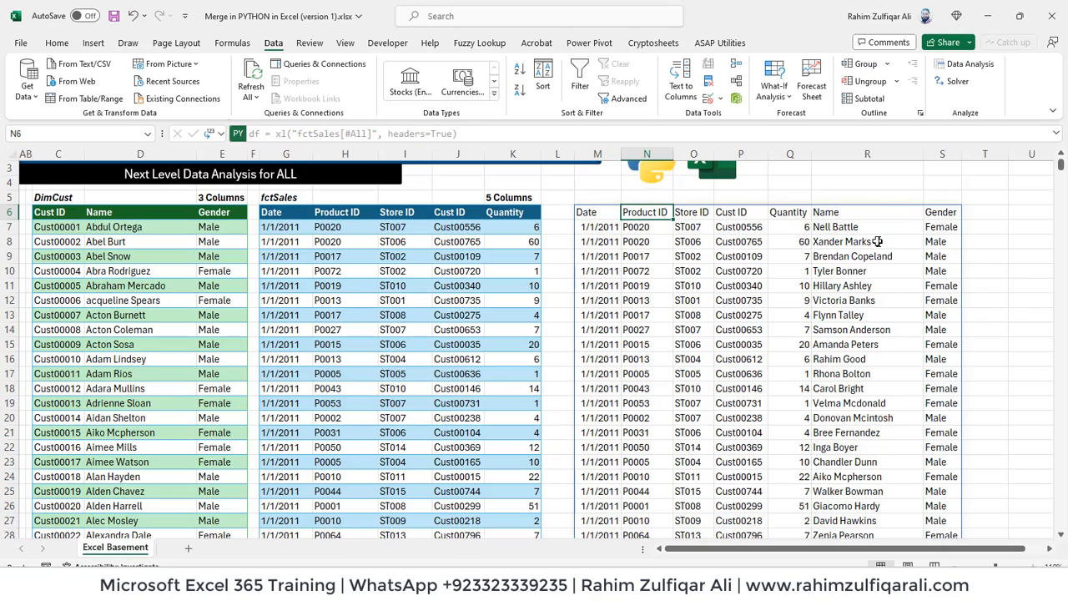
{"action": "left_click", "coordinate": [512, 212]}
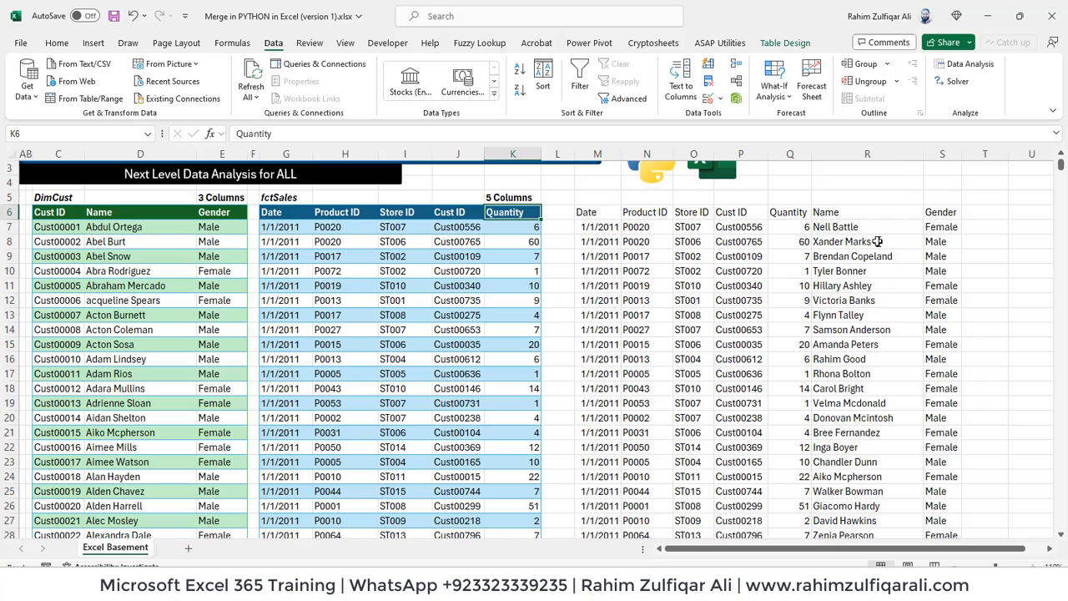
{"action": "left_click", "coordinate": [343, 211]}
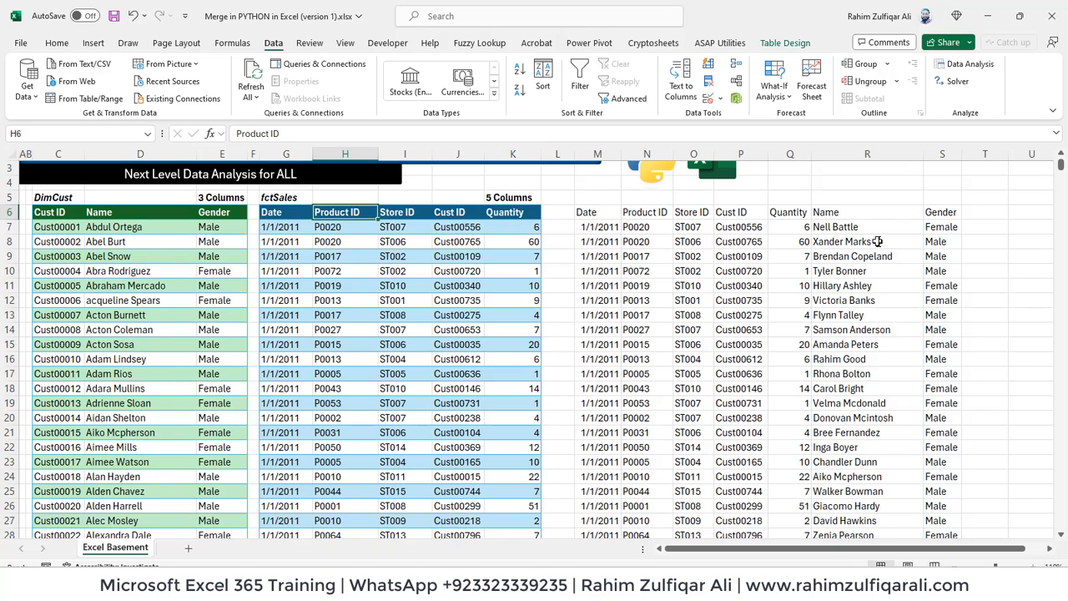